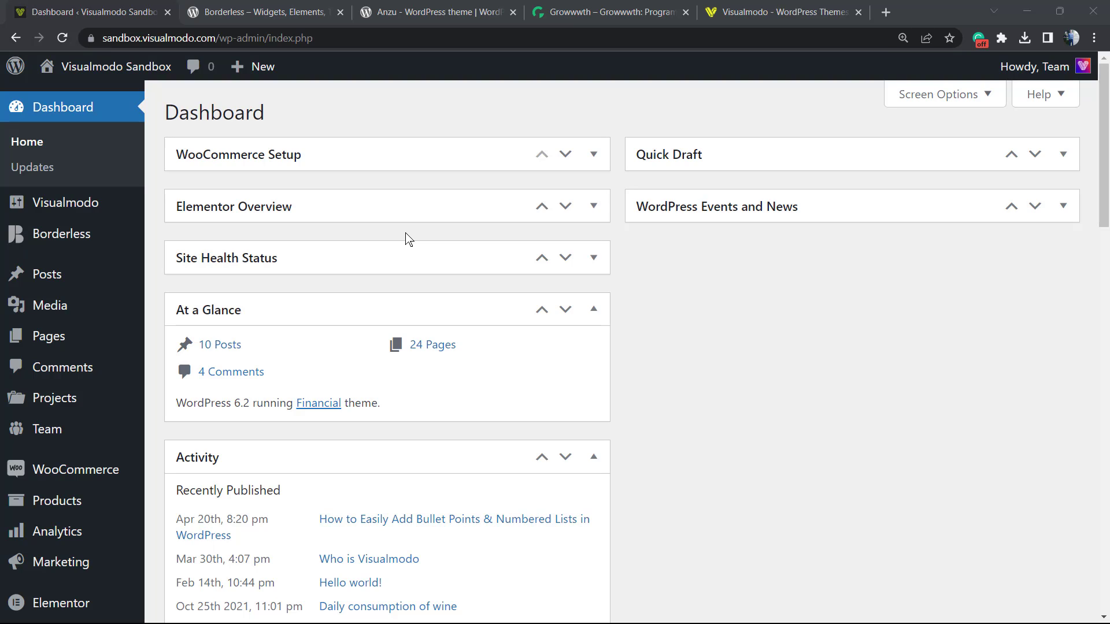
mouse_move(383, 194)
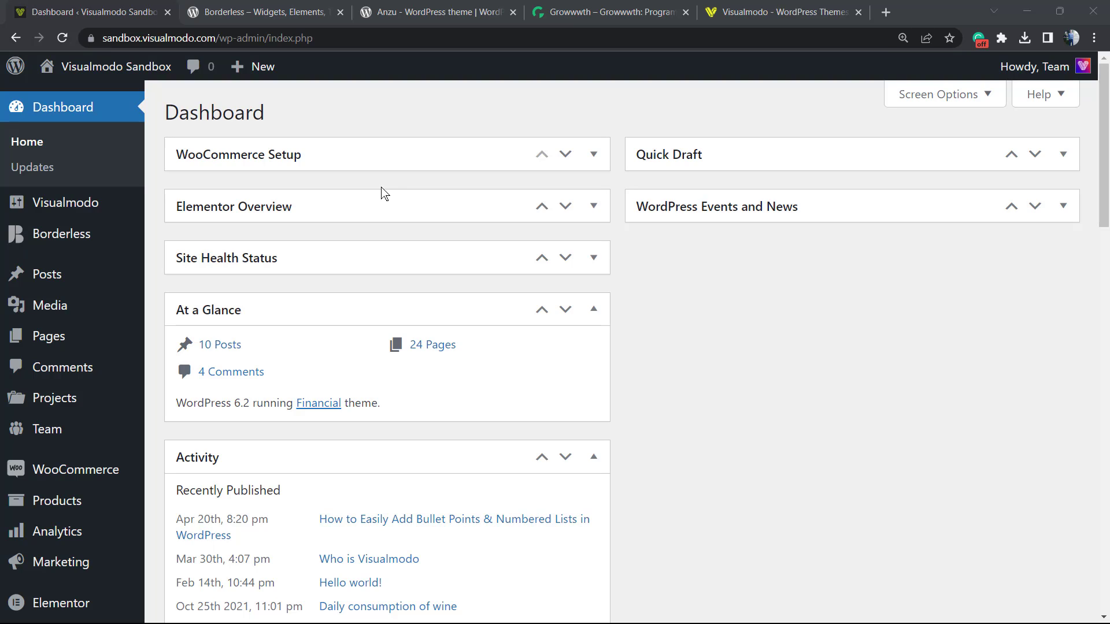
mouse_move(375, 195)
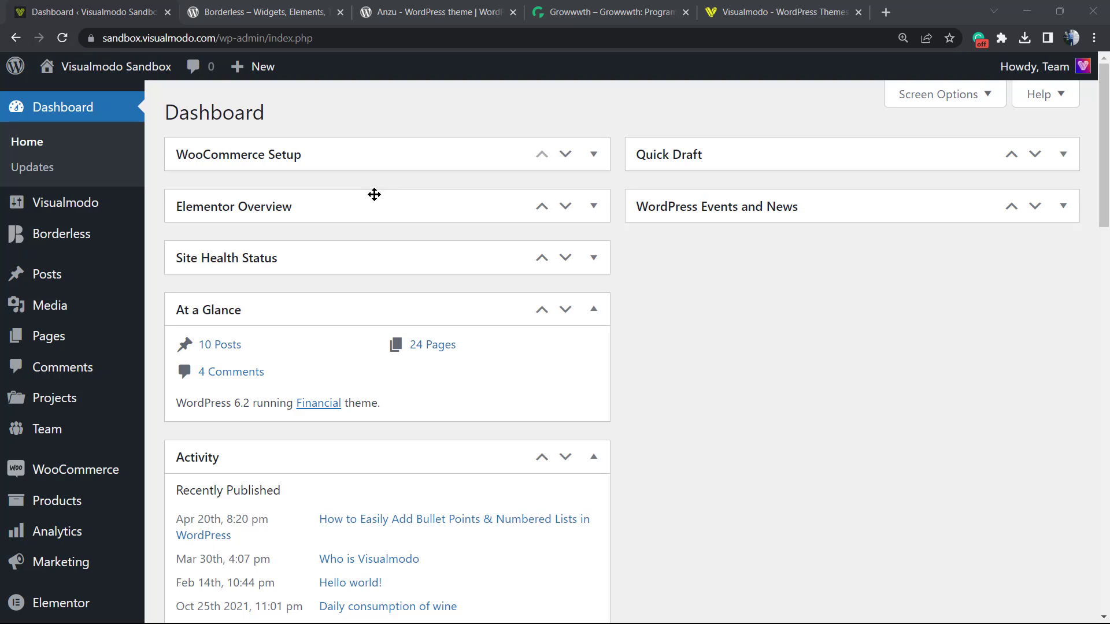
mouse_move(350, 192)
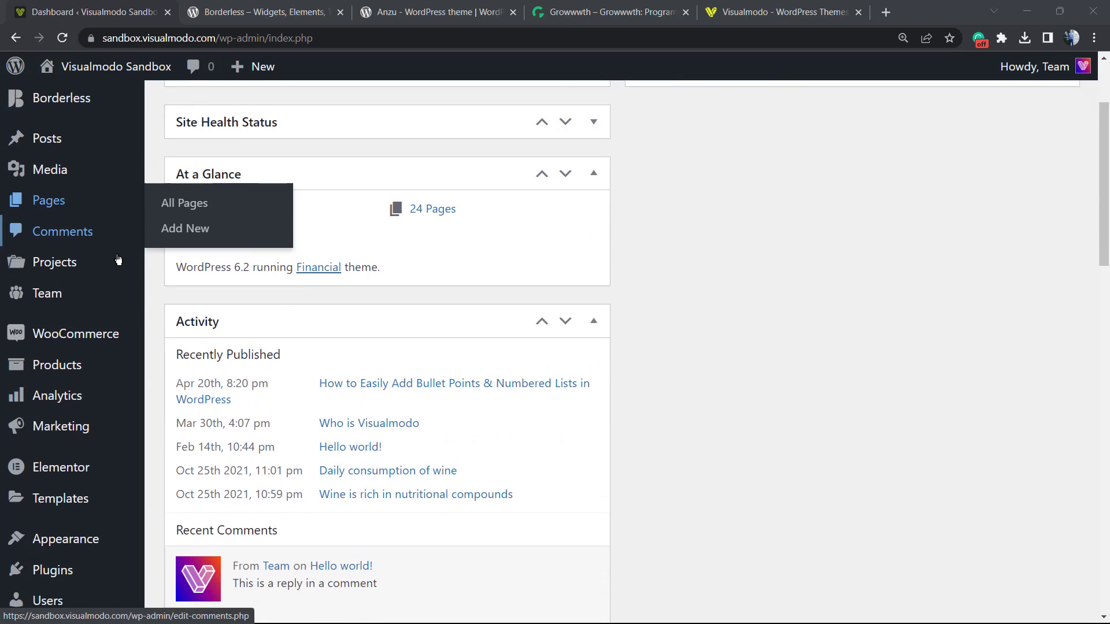
Search the plugin directory for 'Widget Options' from Plugins > Add New.
scroll(down, 3)
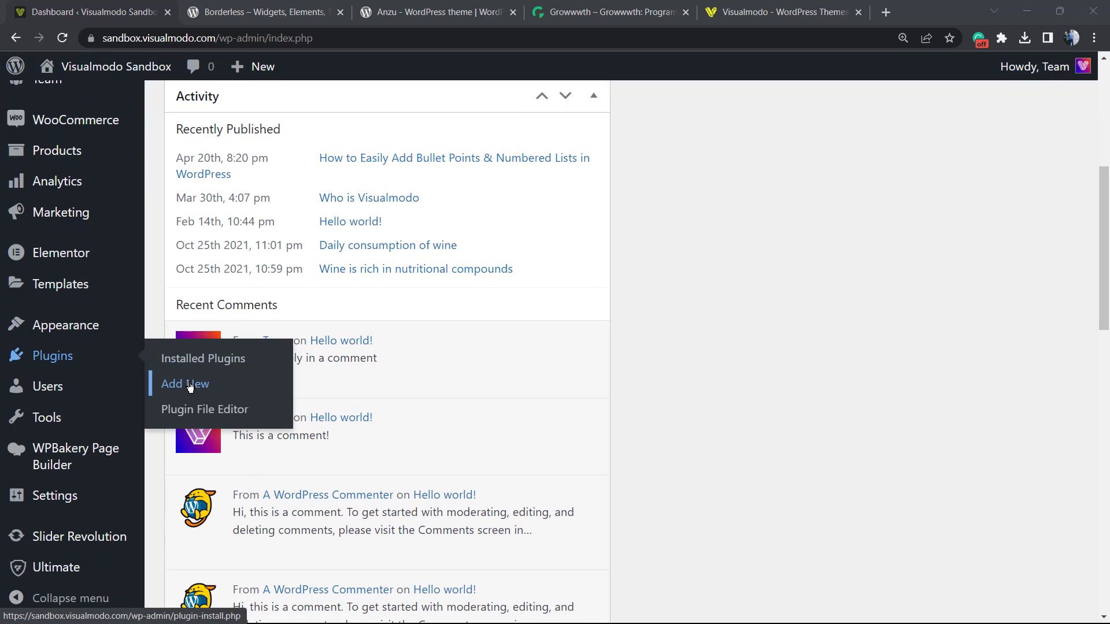
click(185, 384)
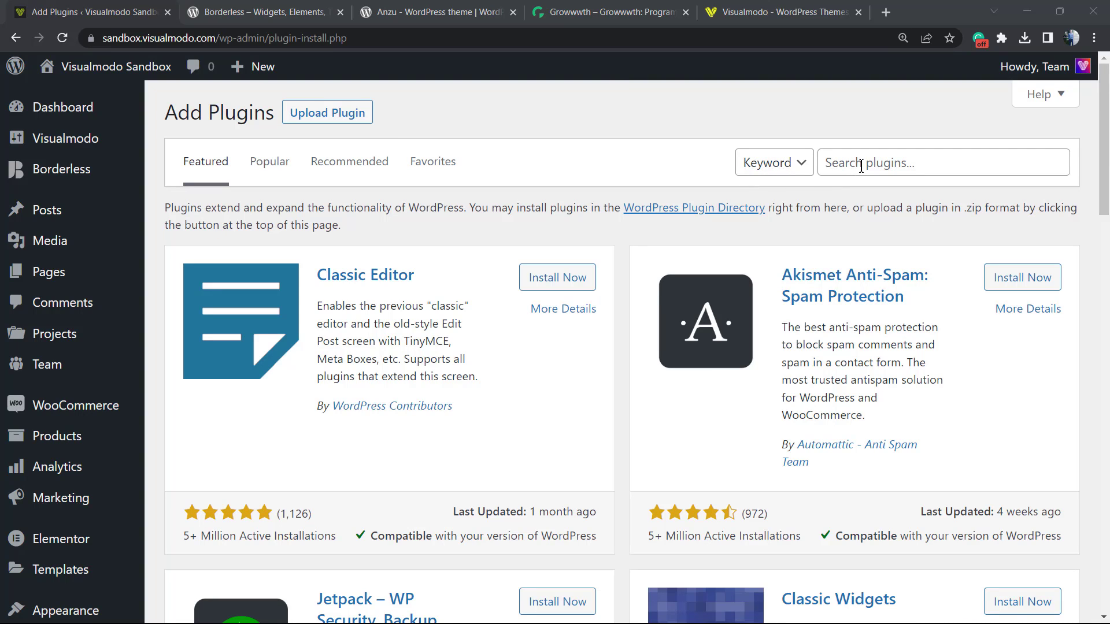
text(Widget Options)
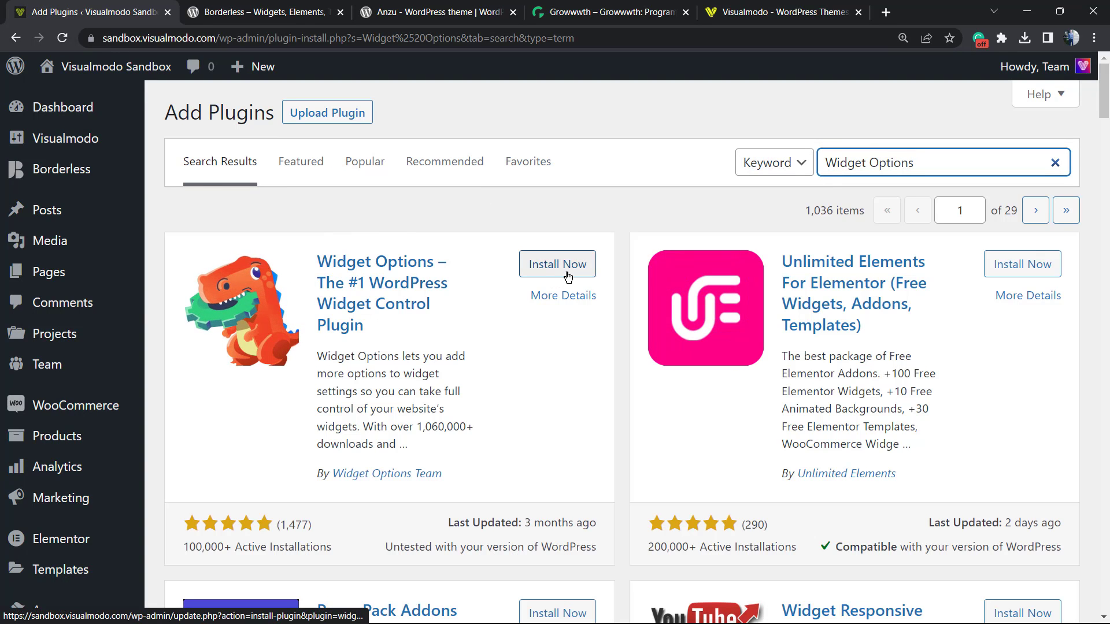
Install the Widget Options plugin and activate it.
click(557, 264)
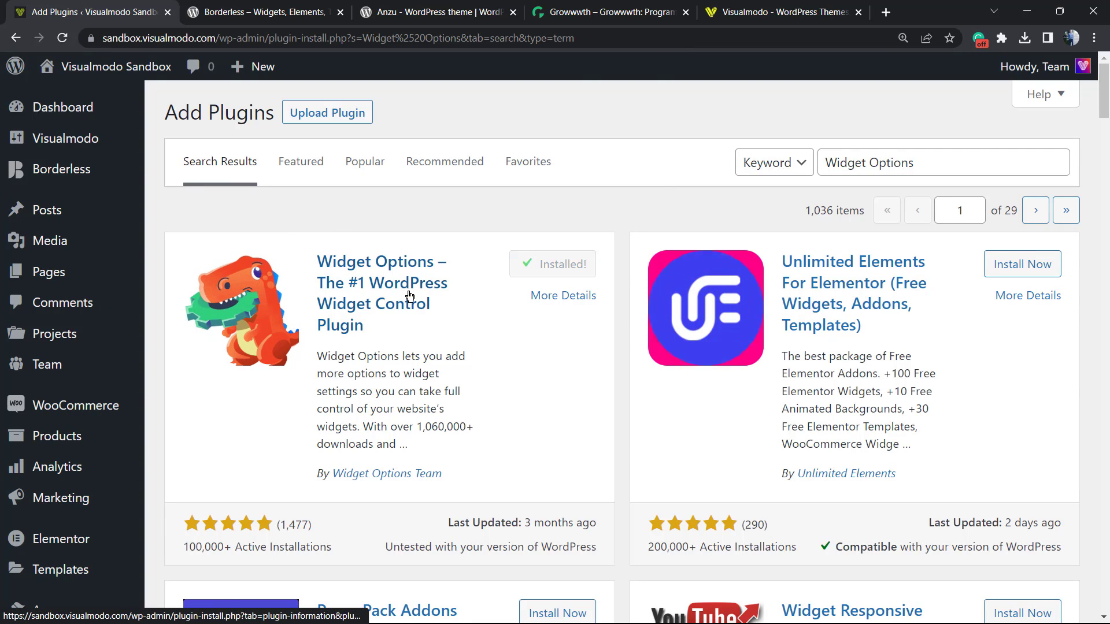
click(562, 264)
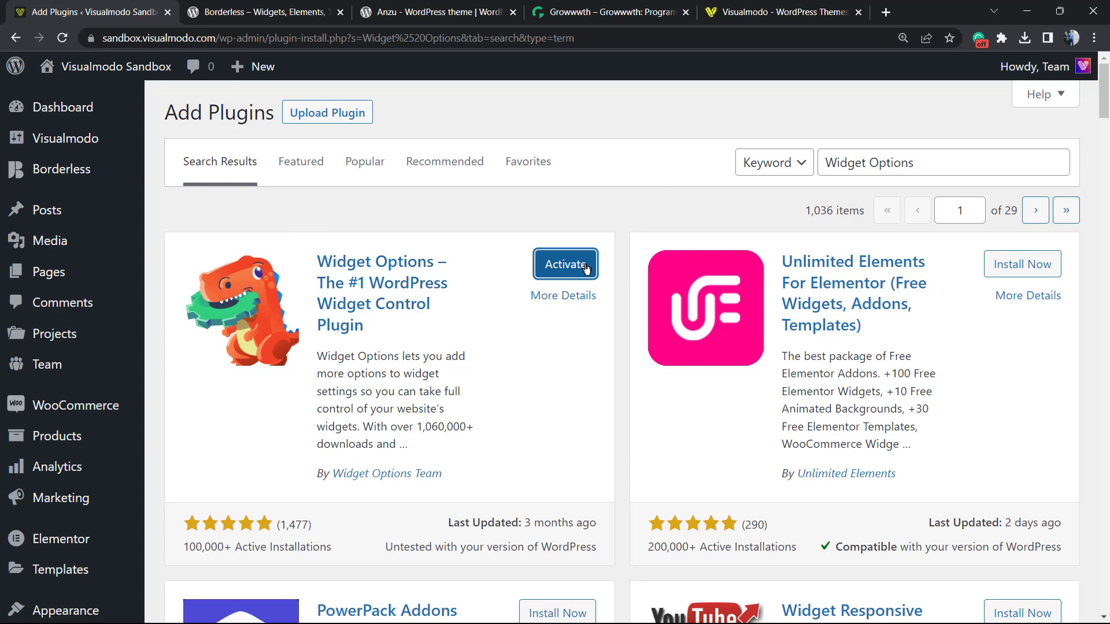
click(564, 264)
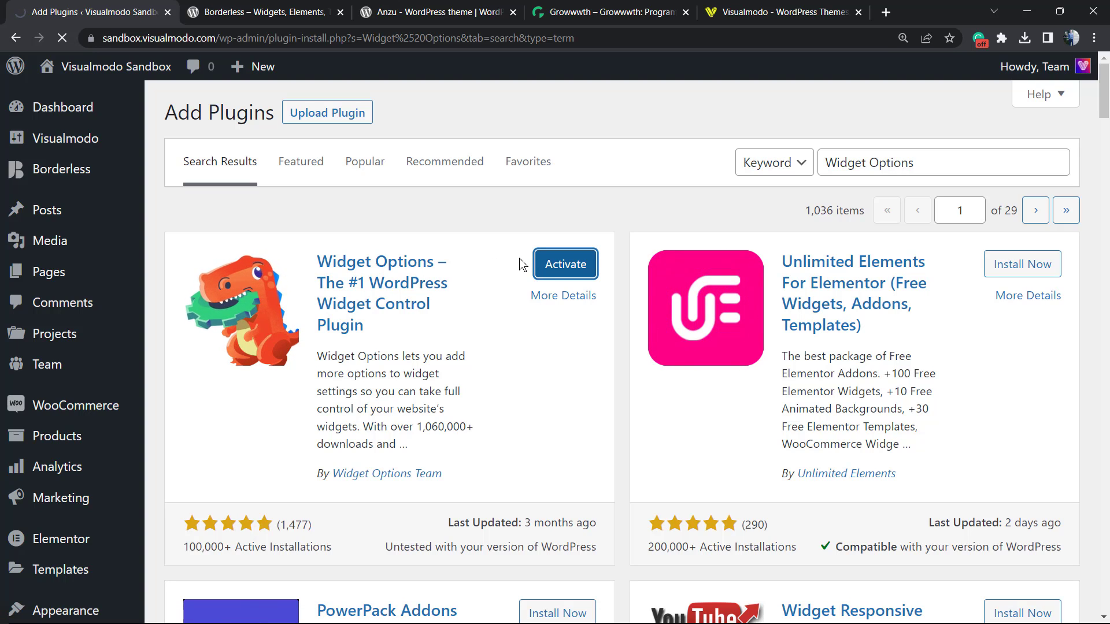
Review the installed plugins list confirming activation, then head to Settings > Widget Options.
click(565, 264)
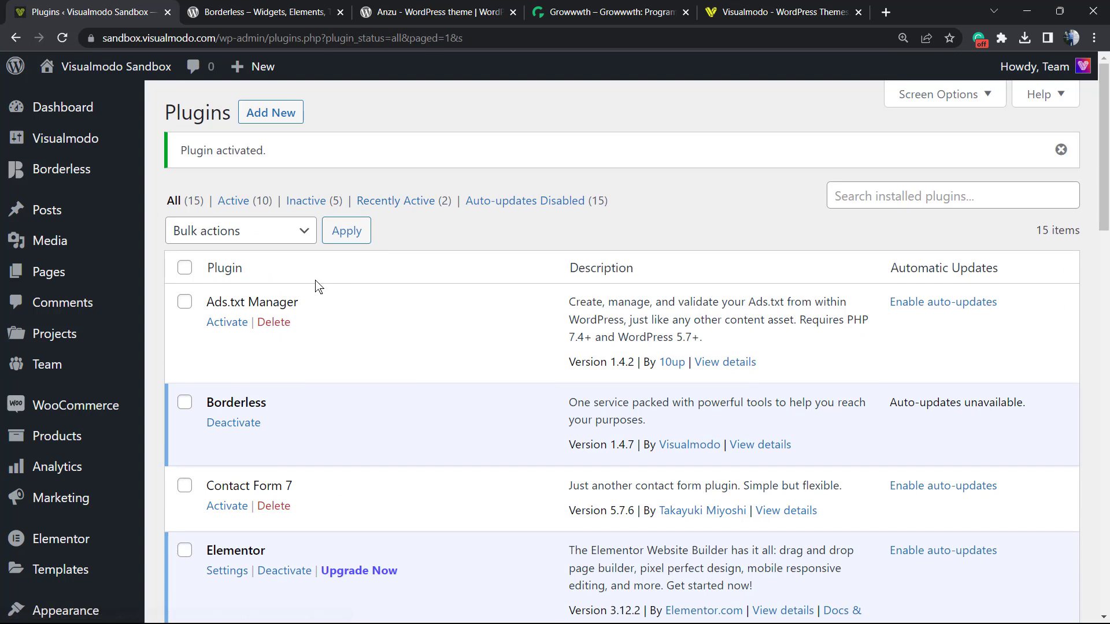
scroll(down, 3)
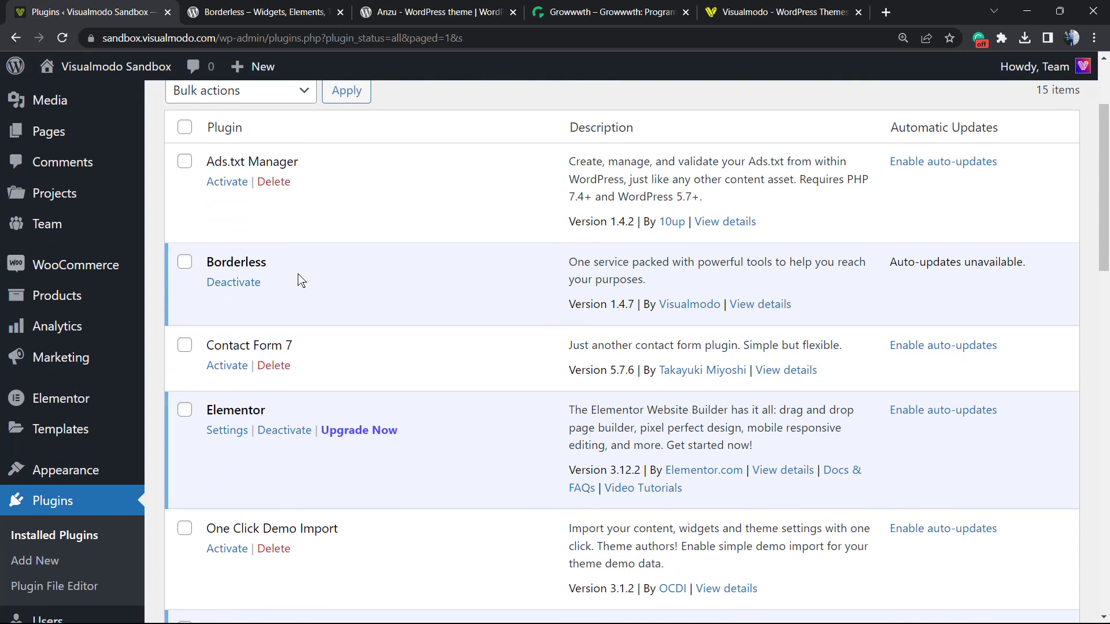
scroll(down, 3)
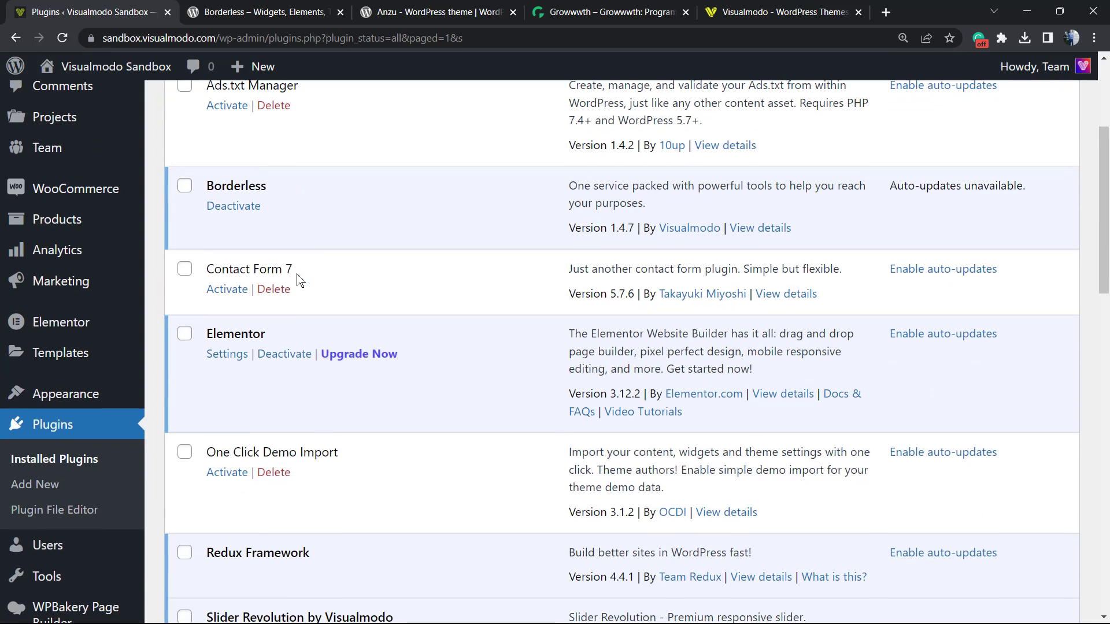
scroll(up, 3)
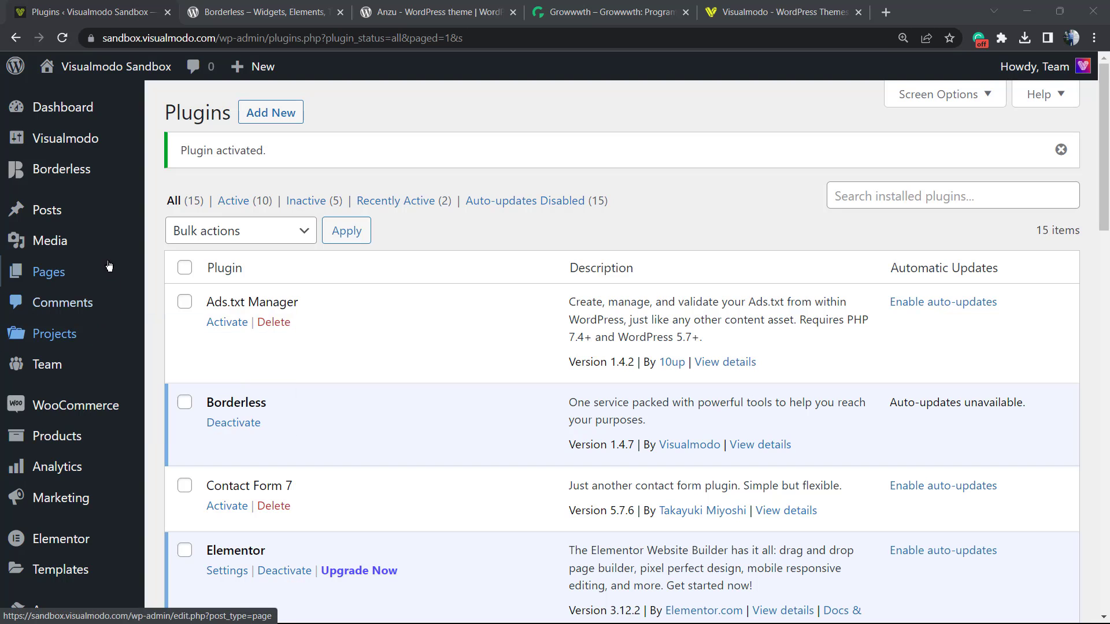
scroll(down, 3)
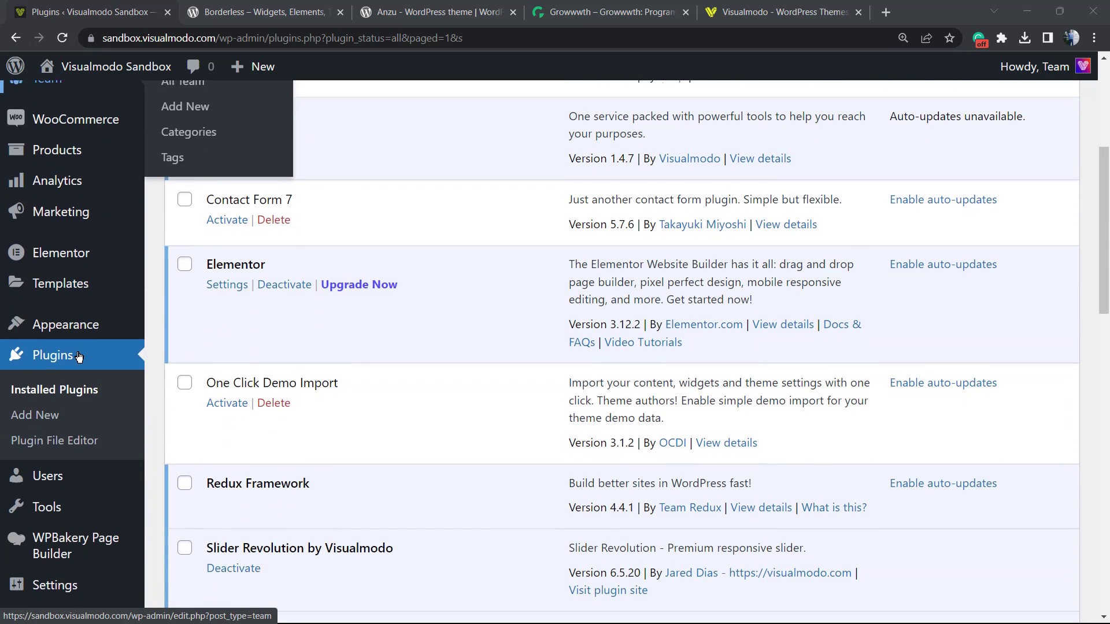
scroll(down, 3)
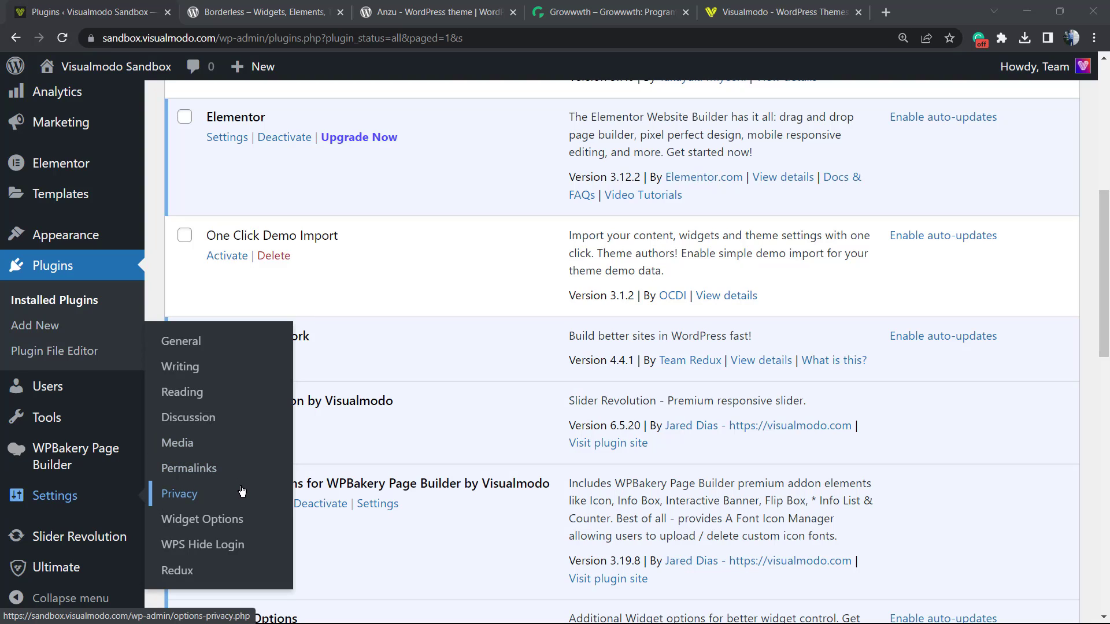
mouse_move(201, 519)
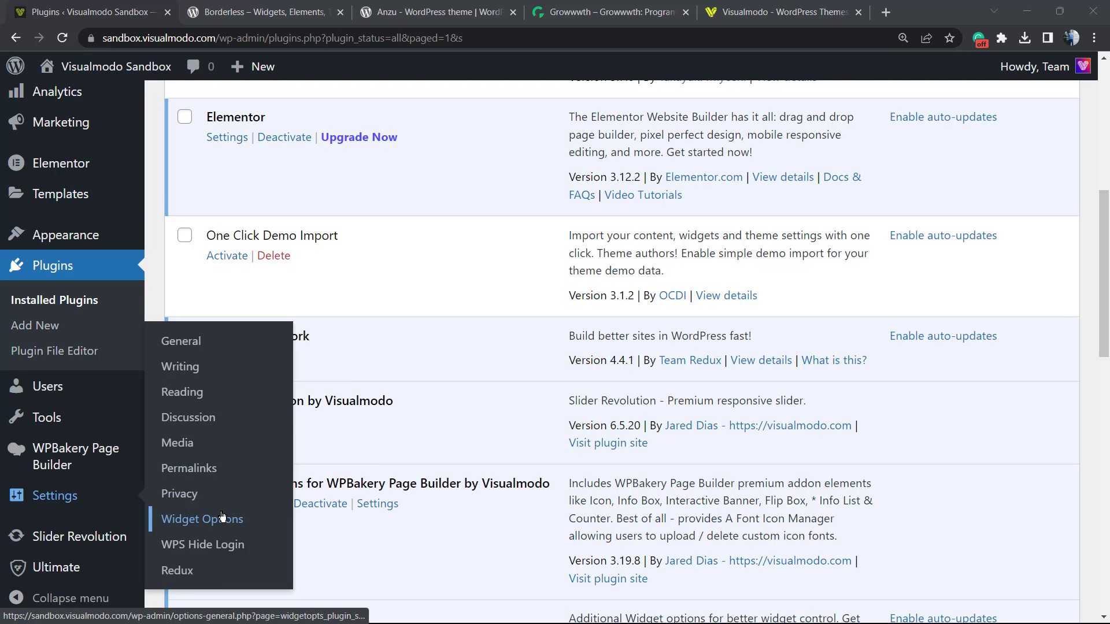
click(202, 519)
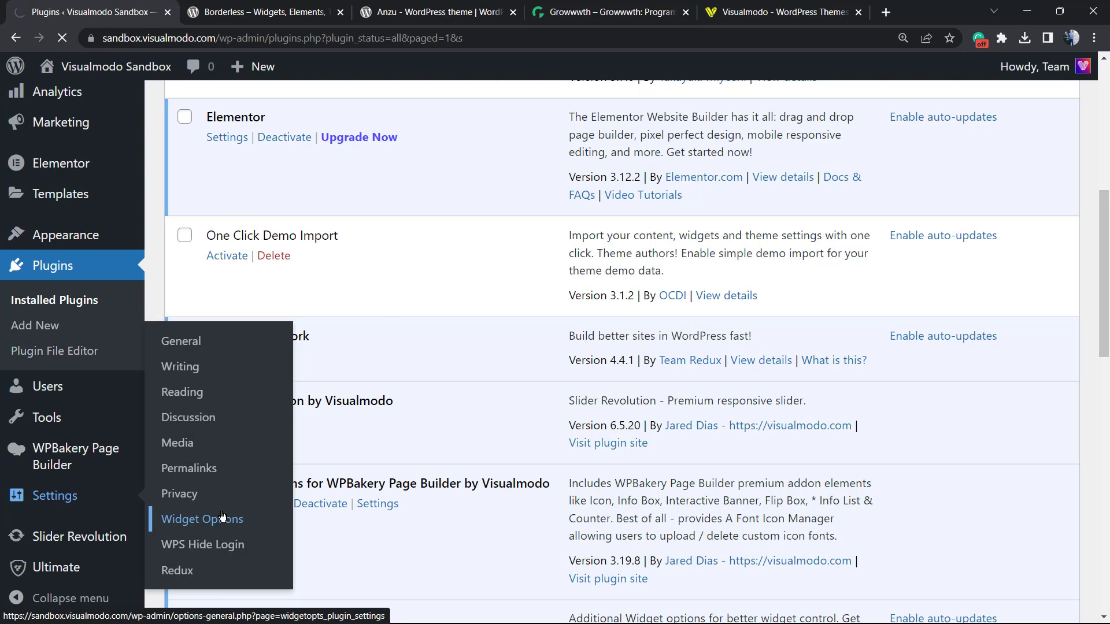
Browse the Widget Options feature cards such as Pages Visibility, Devices Restriction and Hide Title.
click(202, 519)
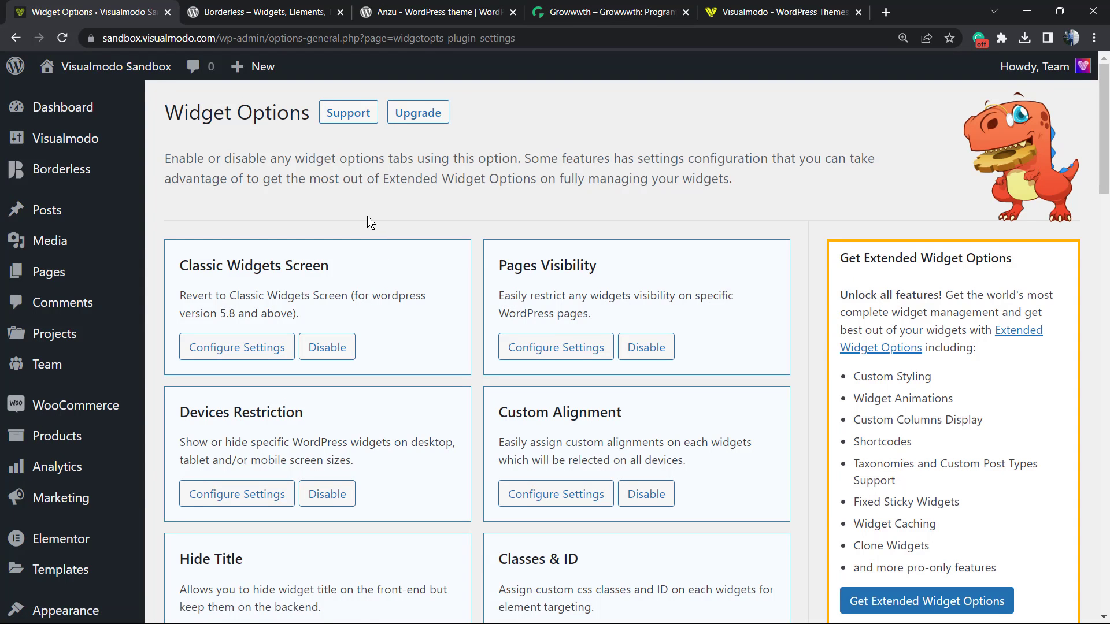
mouse_move(361, 216)
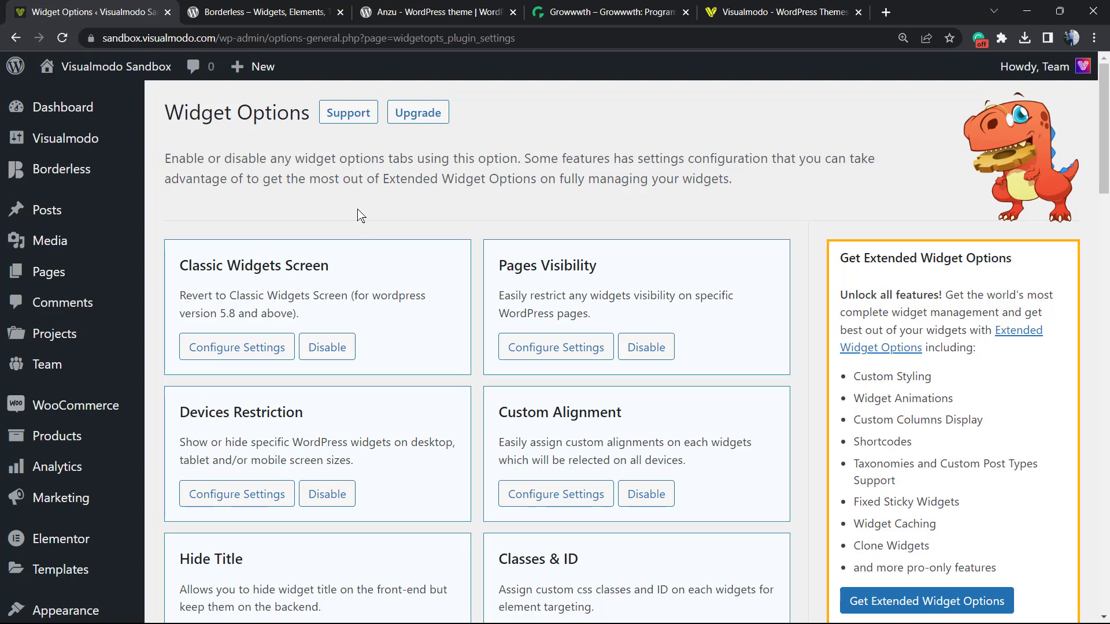
mouse_move(349, 281)
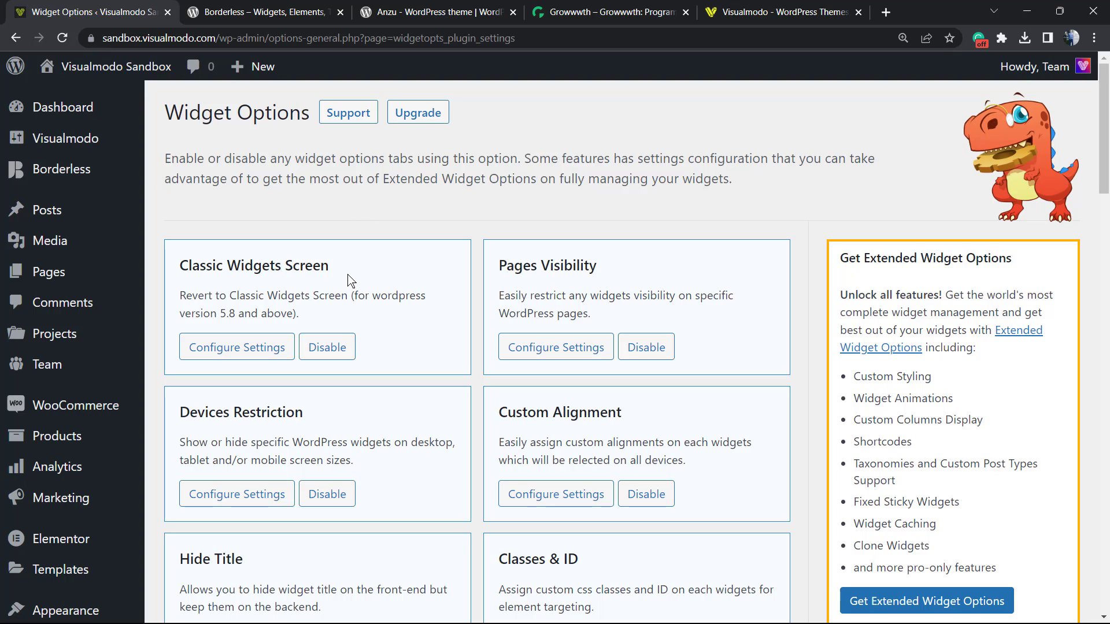
mouse_move(516, 293)
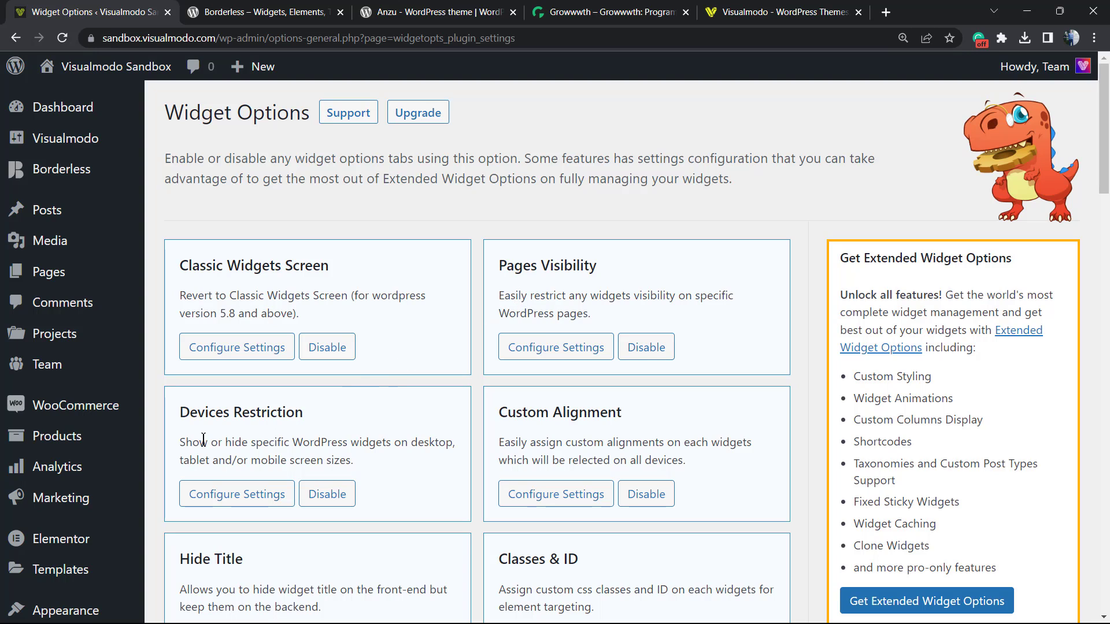
scroll(down, 3)
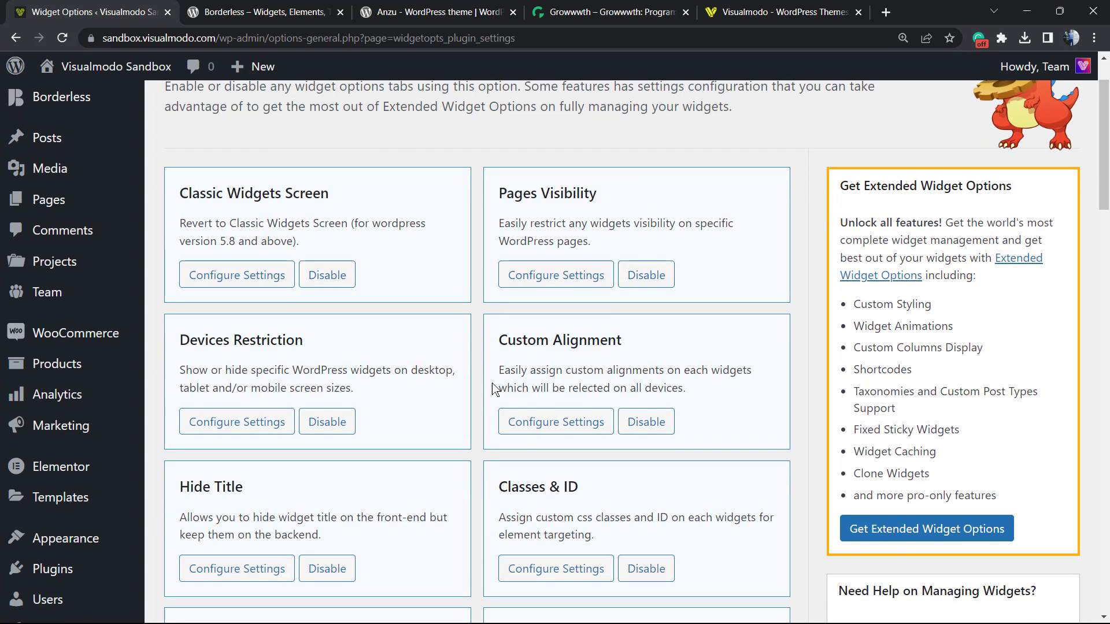
scroll(down, 3)
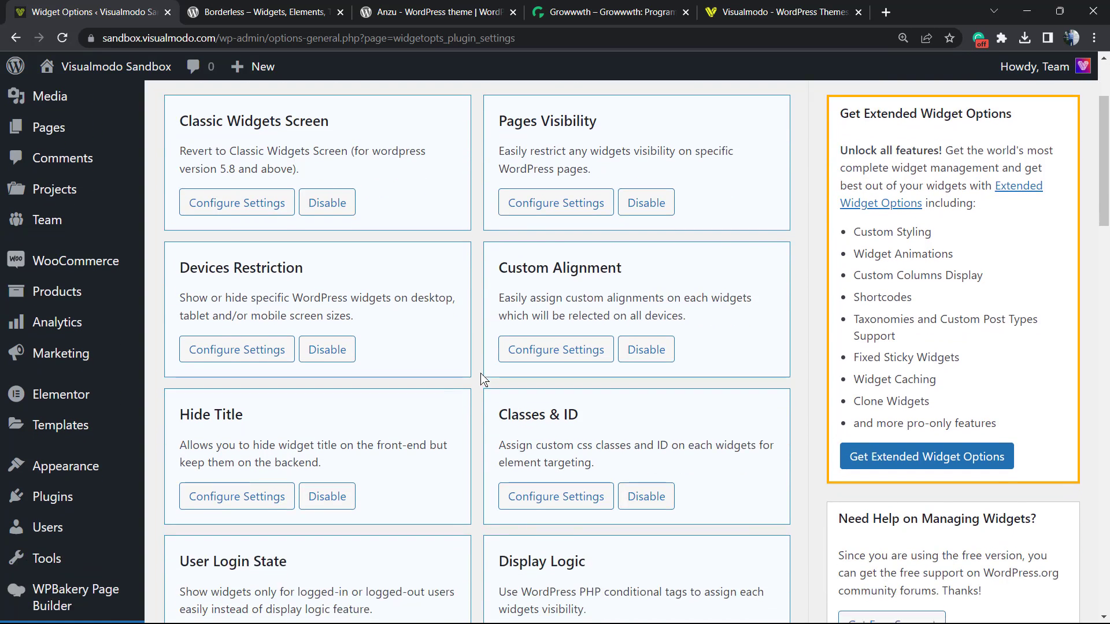
scroll(down, 3)
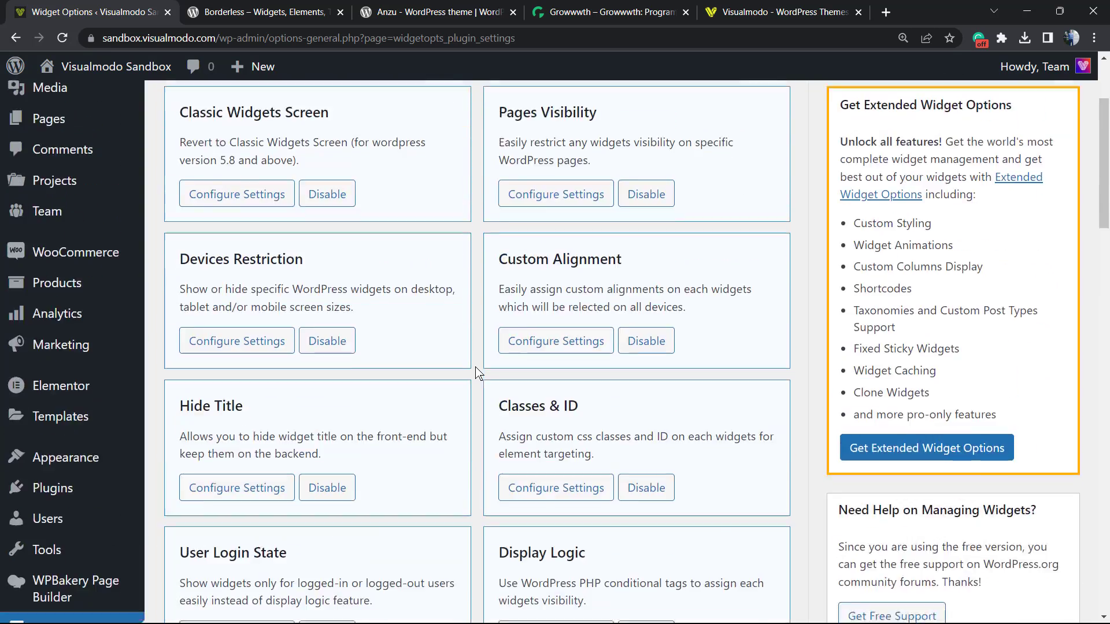
scroll(up, 3)
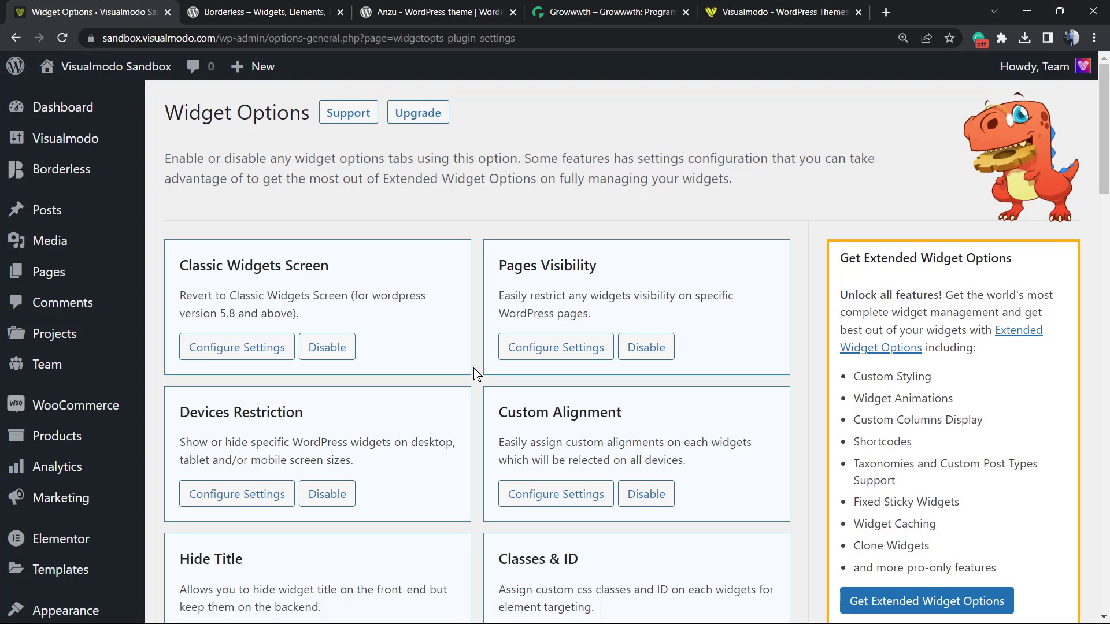
mouse_move(526, 291)
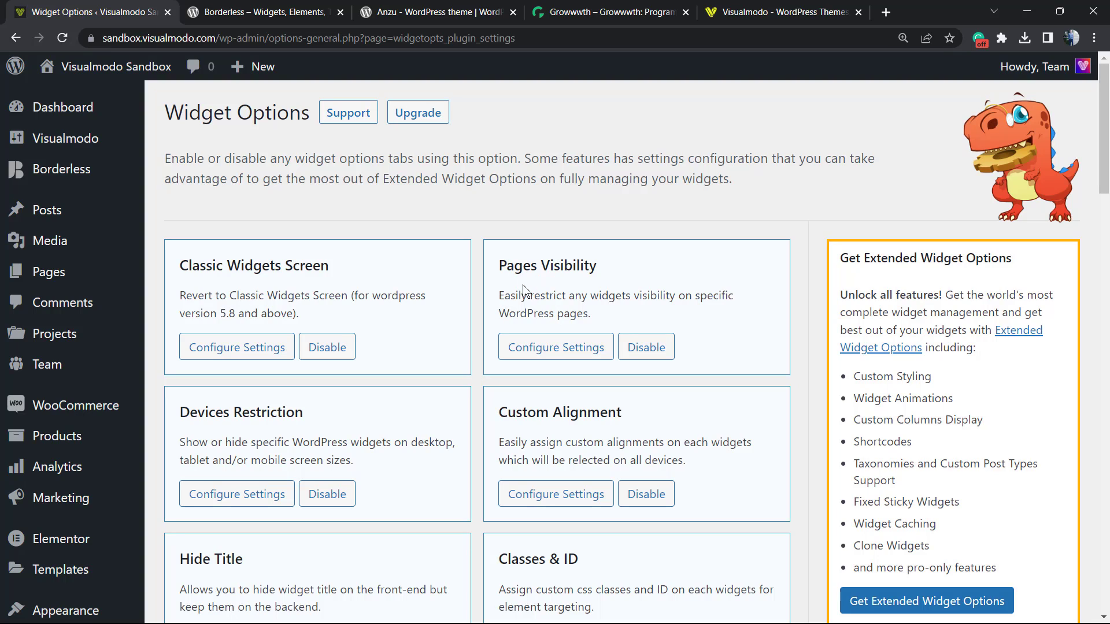
Review the Pages Visibility configuration with post type, taxonomy and miscellaneous restrictions enabled.
click(556, 347)
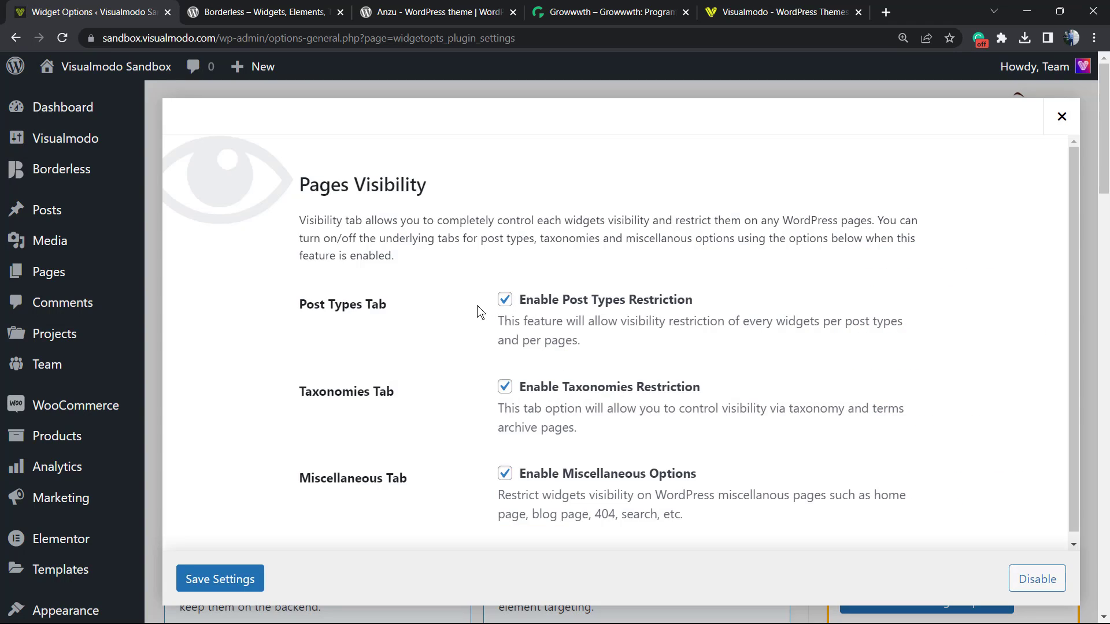
mouse_move(472, 290)
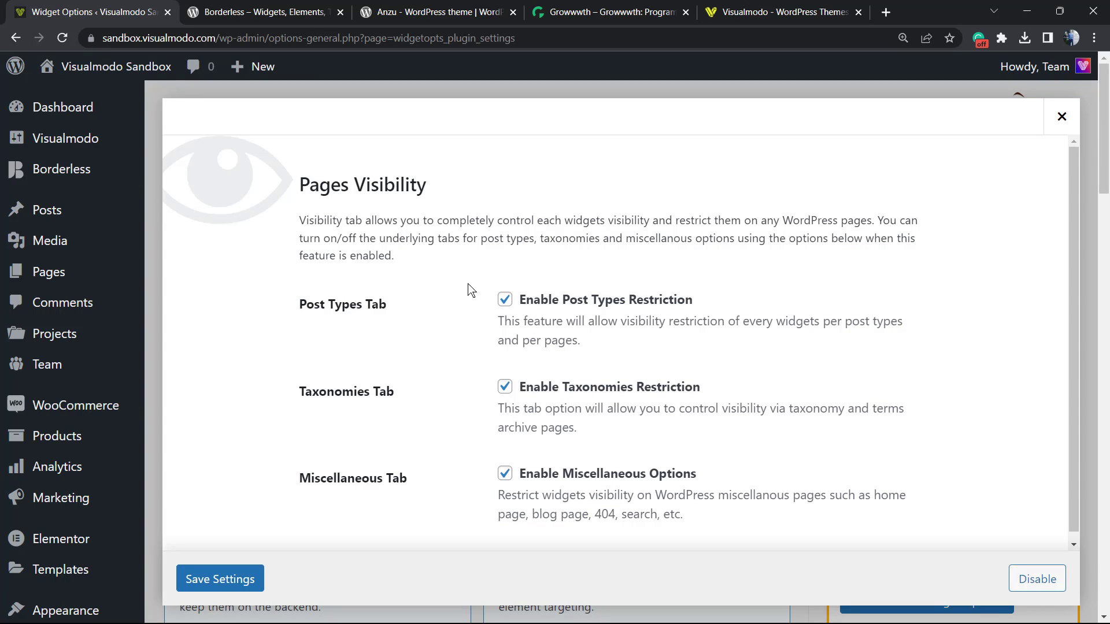
mouse_move(644, 310)
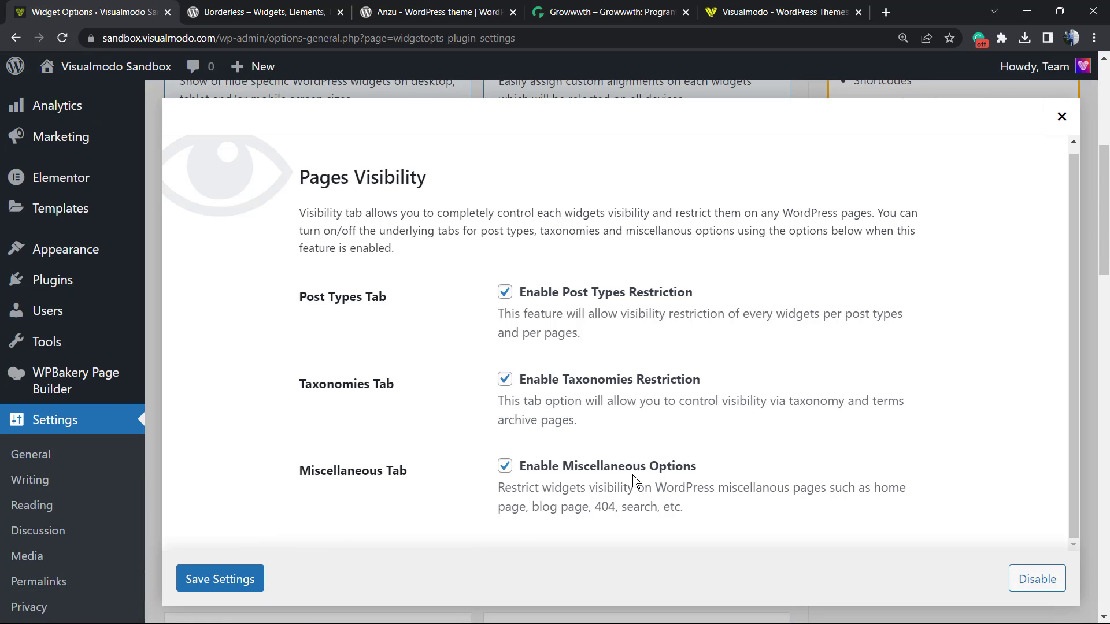
mouse_move(427, 496)
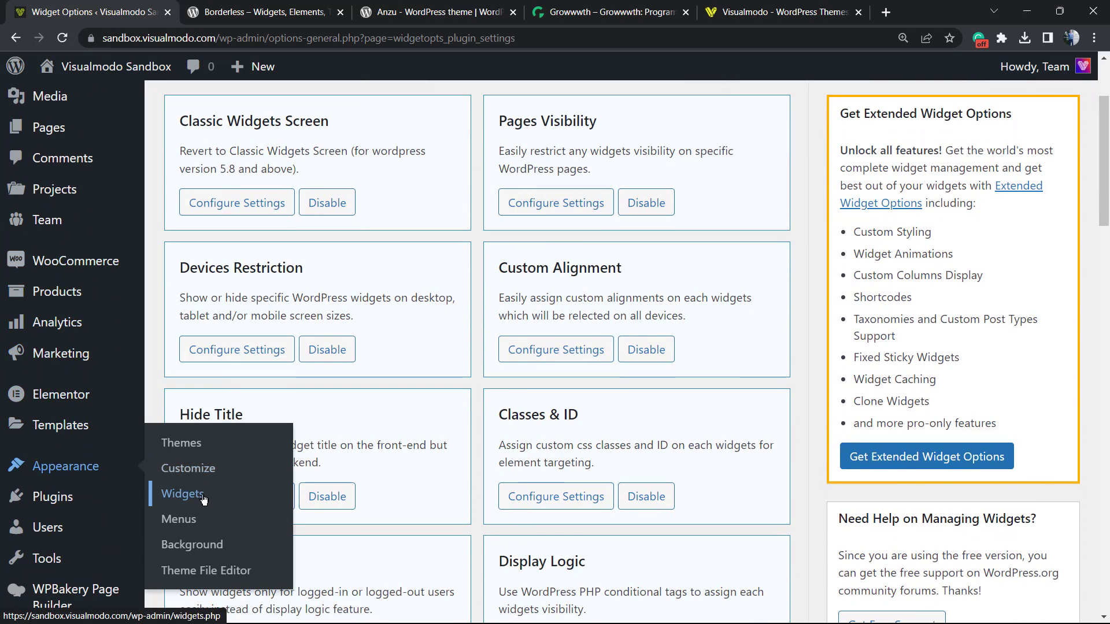
Go to Appearance > Widgets and look through the Sidebar area including Borderless - Search.
click(183, 493)
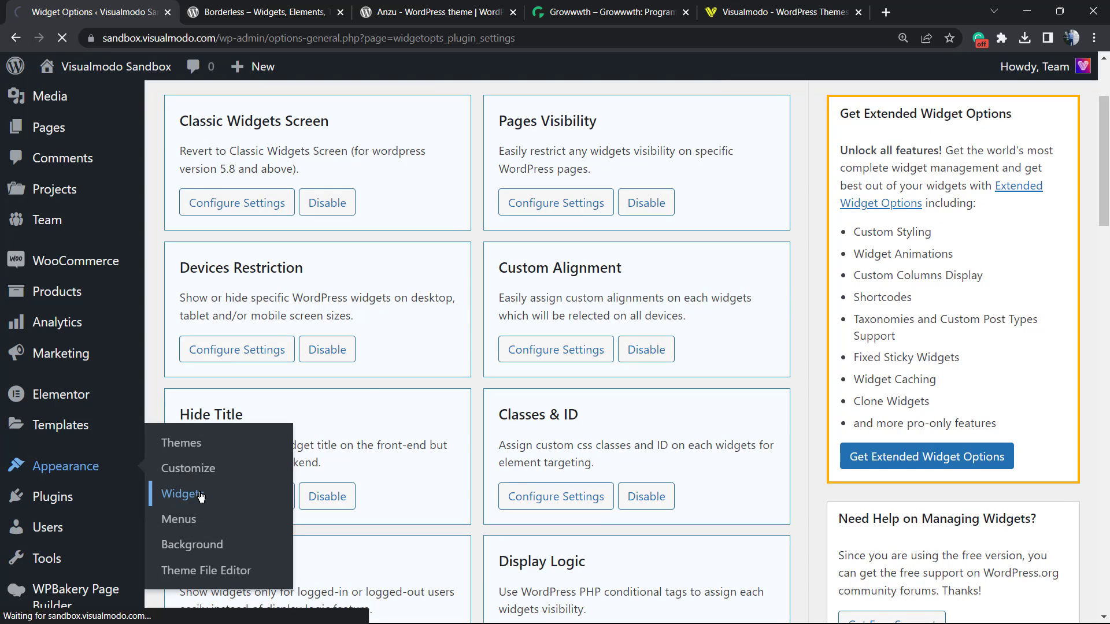
click(182, 493)
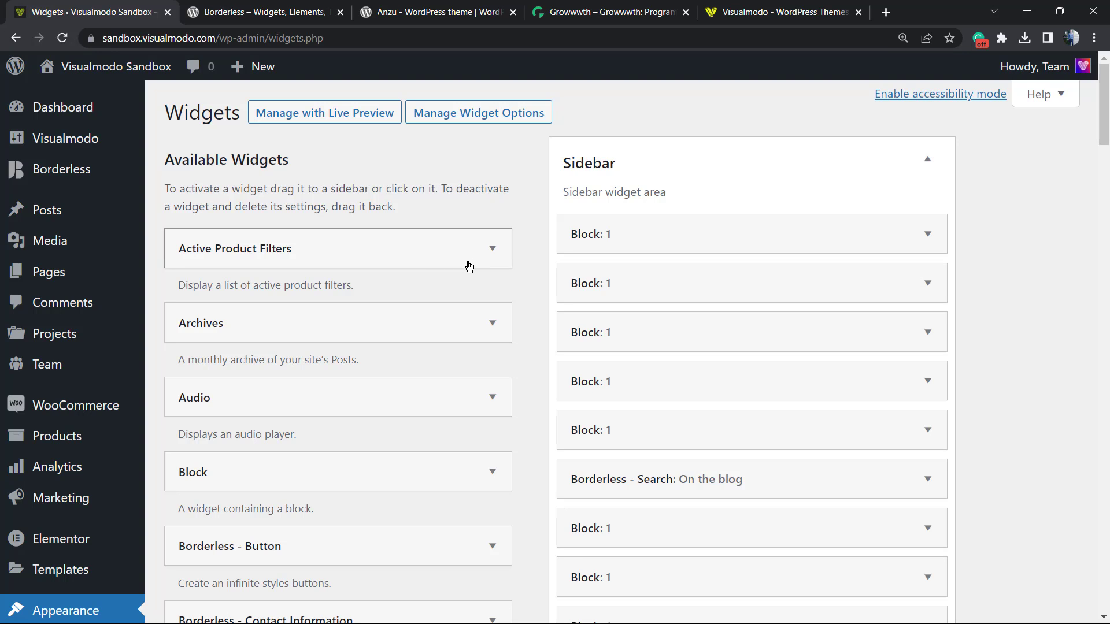
scroll(down, 3)
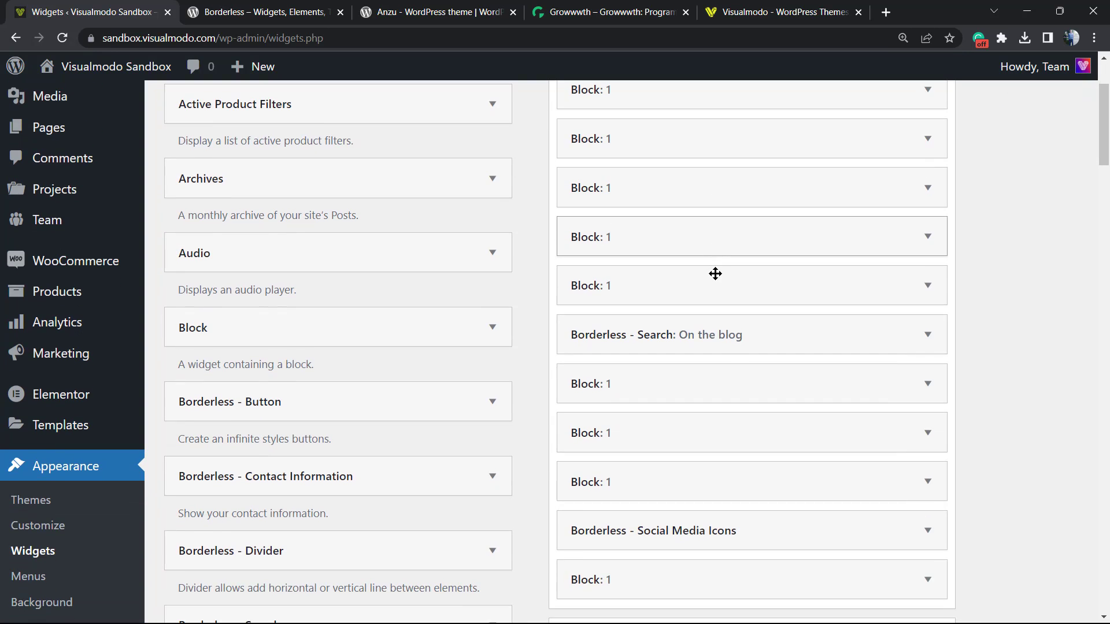
scroll(down, 3)
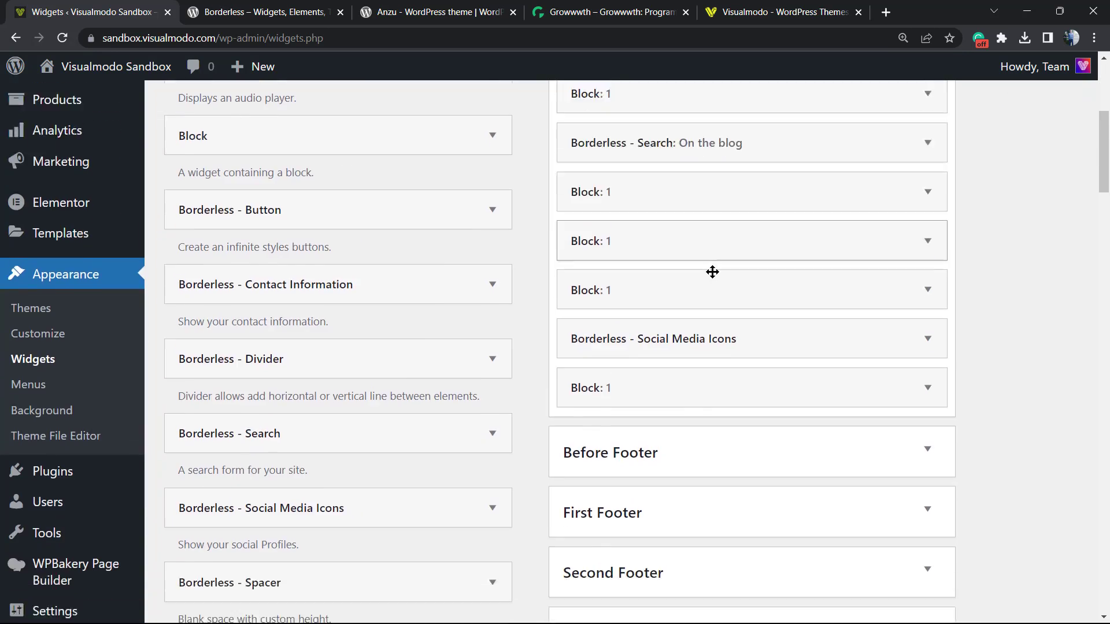
scroll(down, 3)
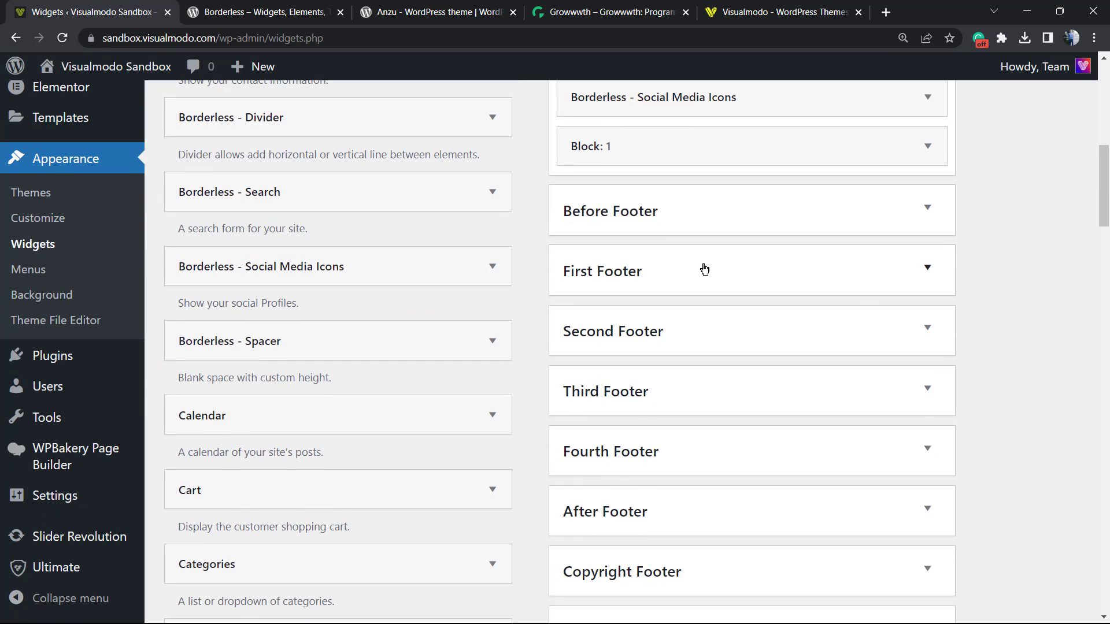
scroll(up, 3)
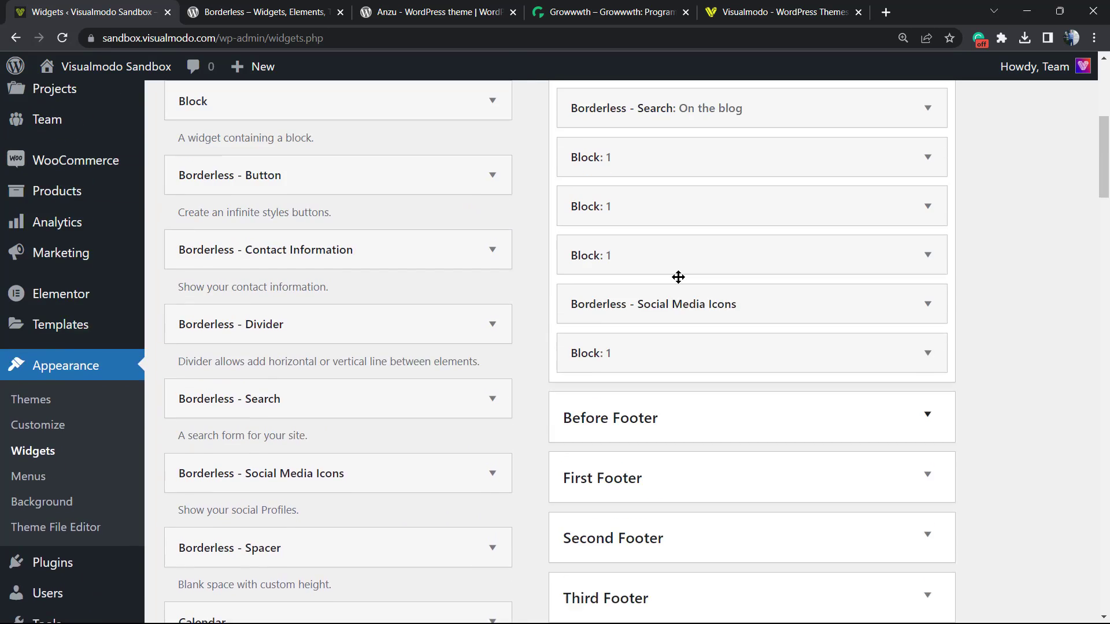
scroll(up, 3)
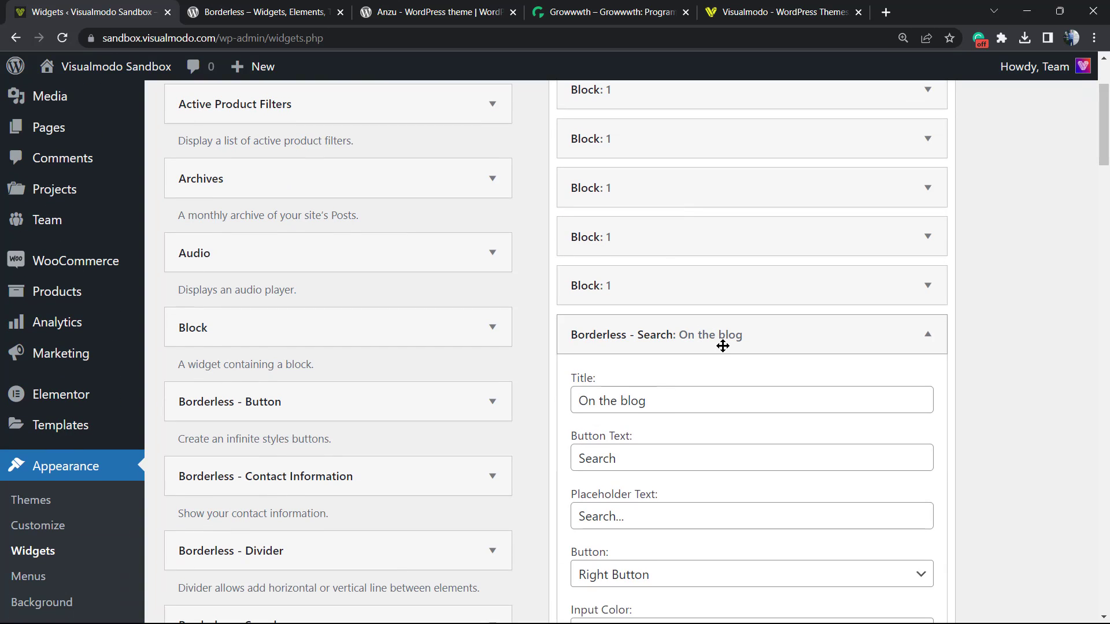
In the Borderless - Search visibility settings, keep 'Hide on checked pages' selected.
scroll(down, 3)
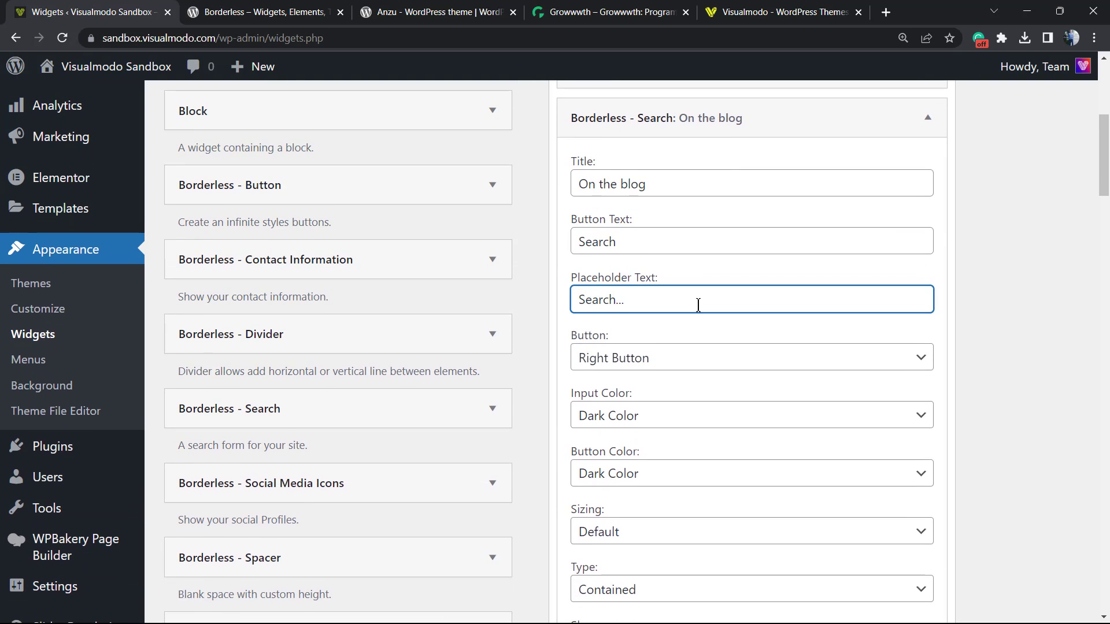
scroll(down, 3)
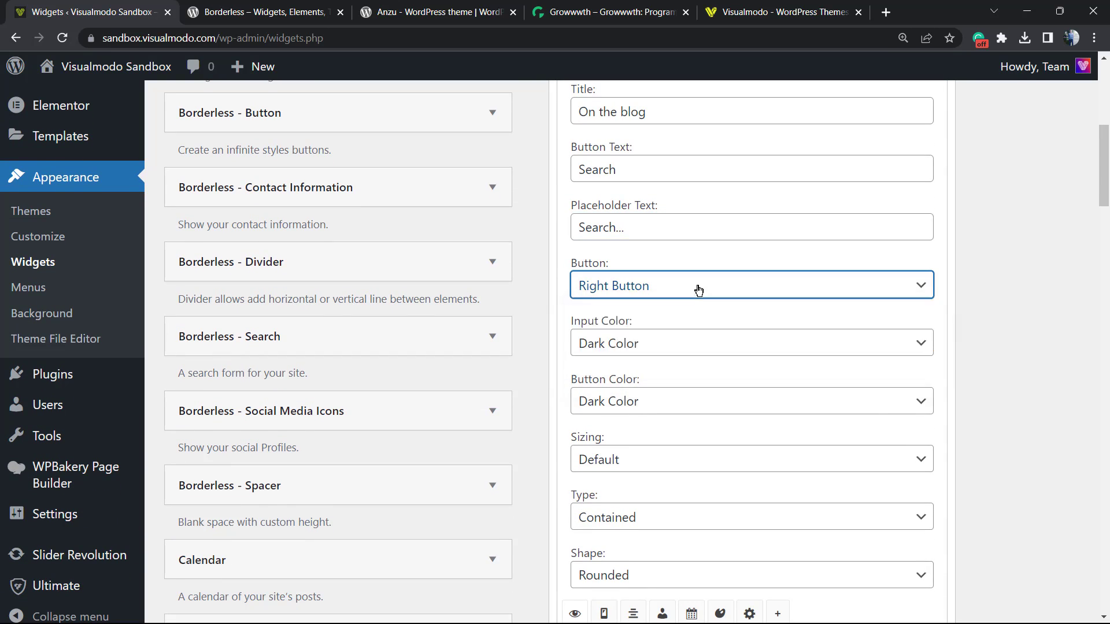
scroll(down, 3)
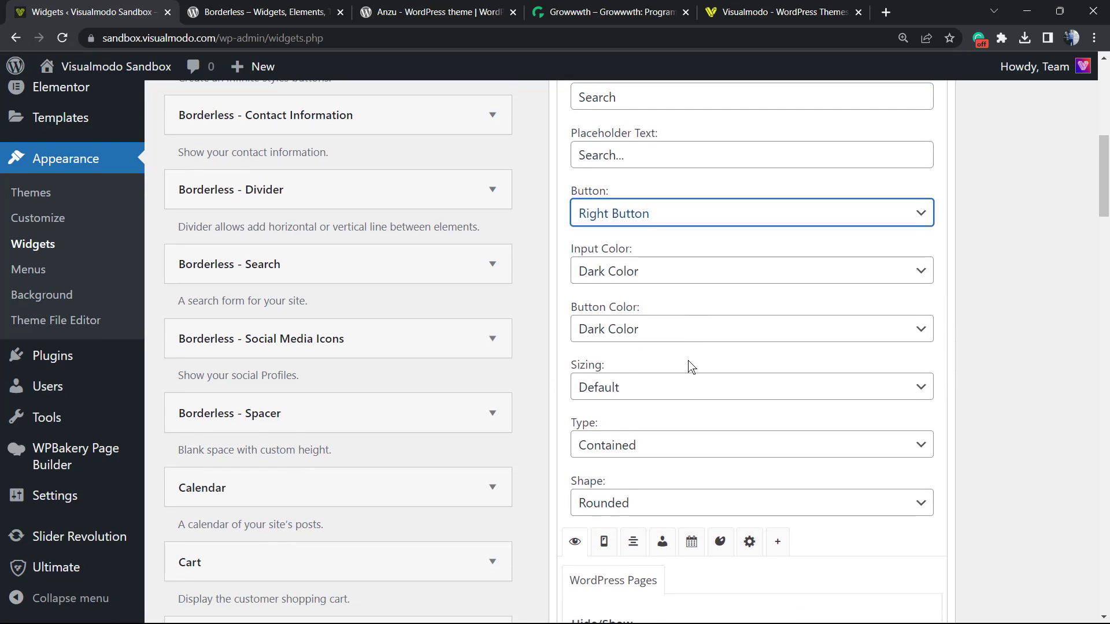
scroll(down, 3)
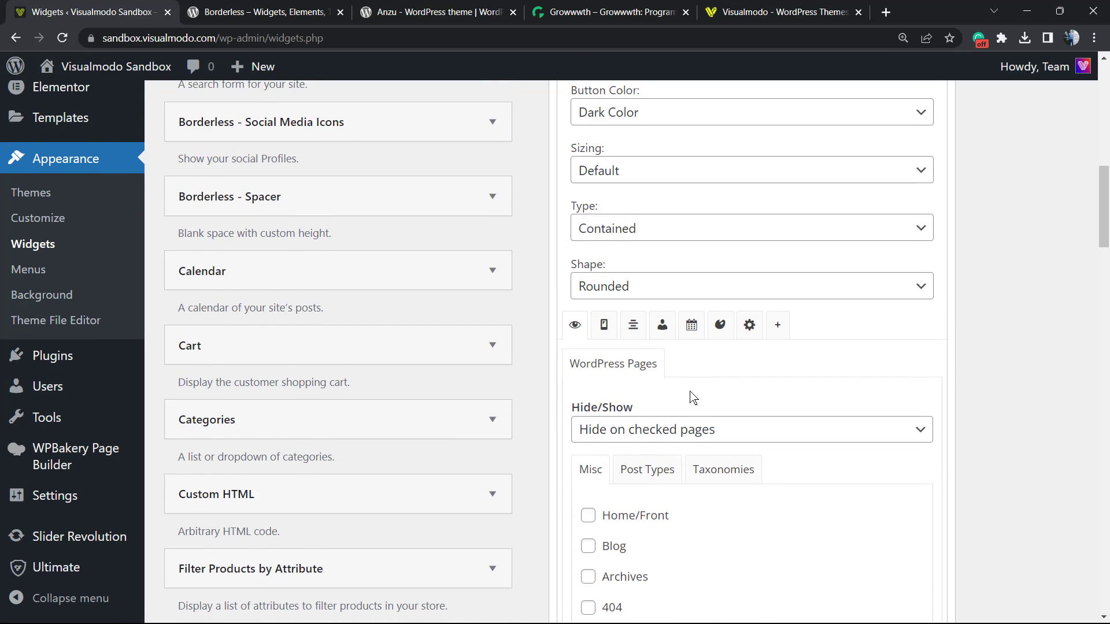
scroll(down, 3)
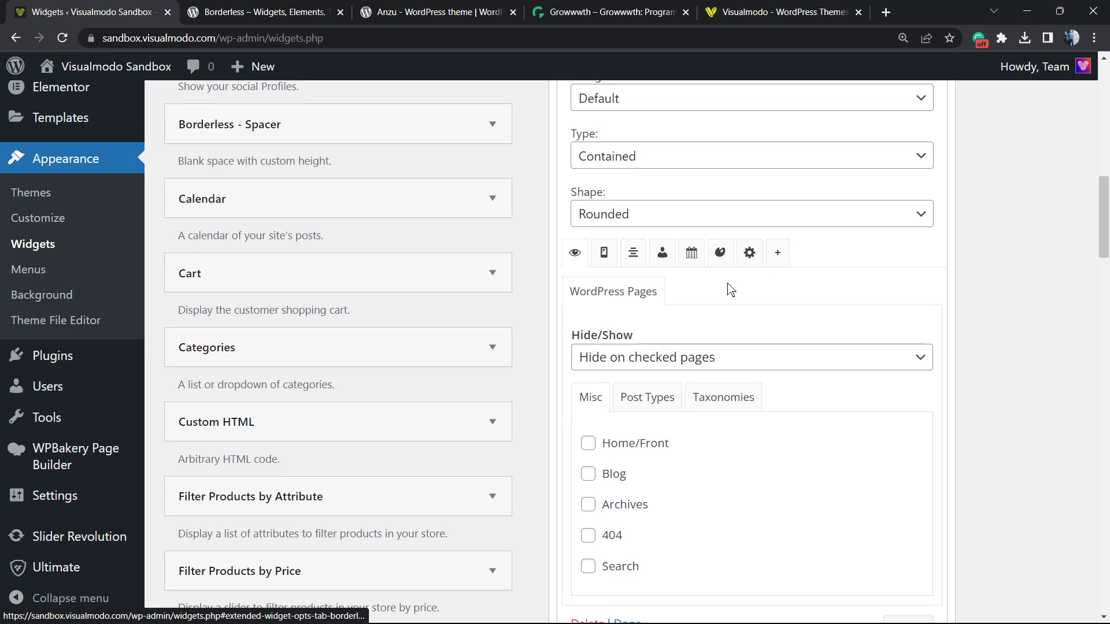
scroll(down, 3)
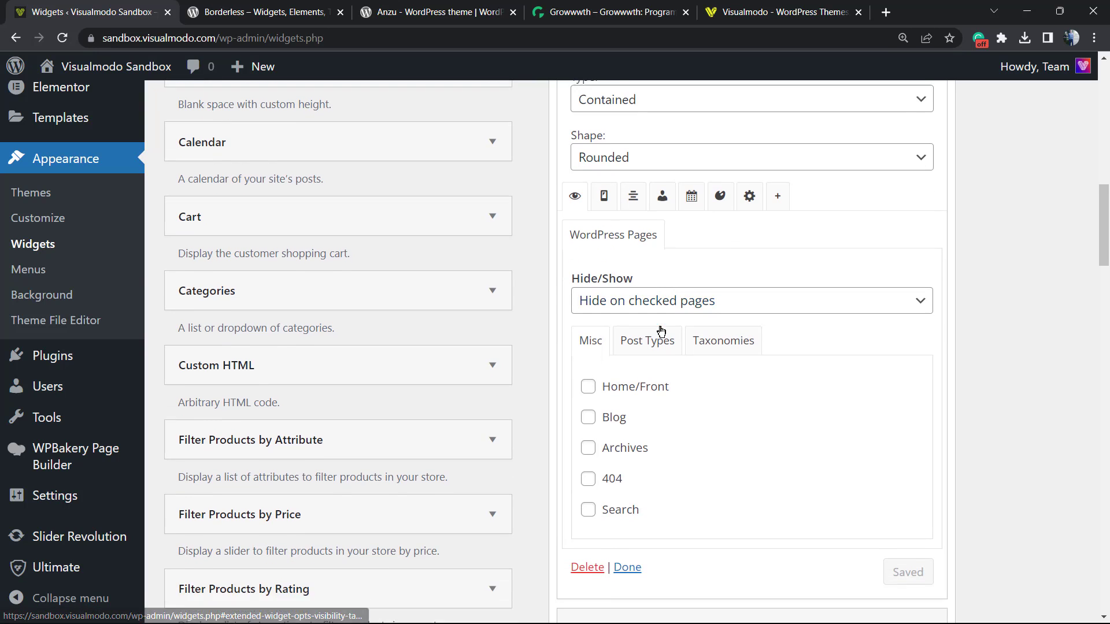
click(750, 300)
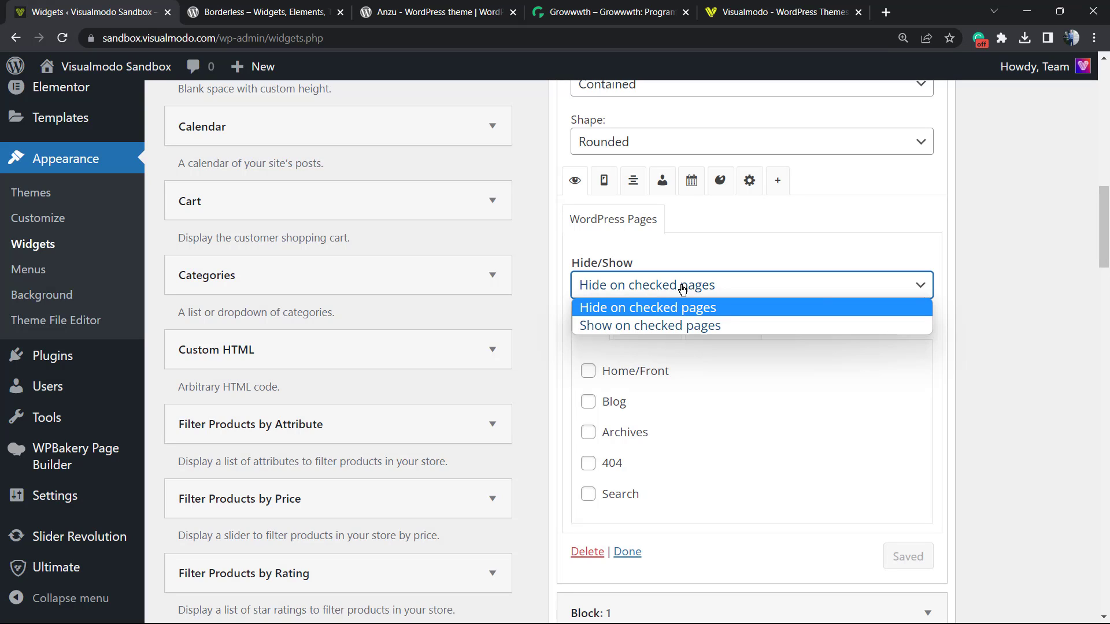
mouse_move(648, 325)
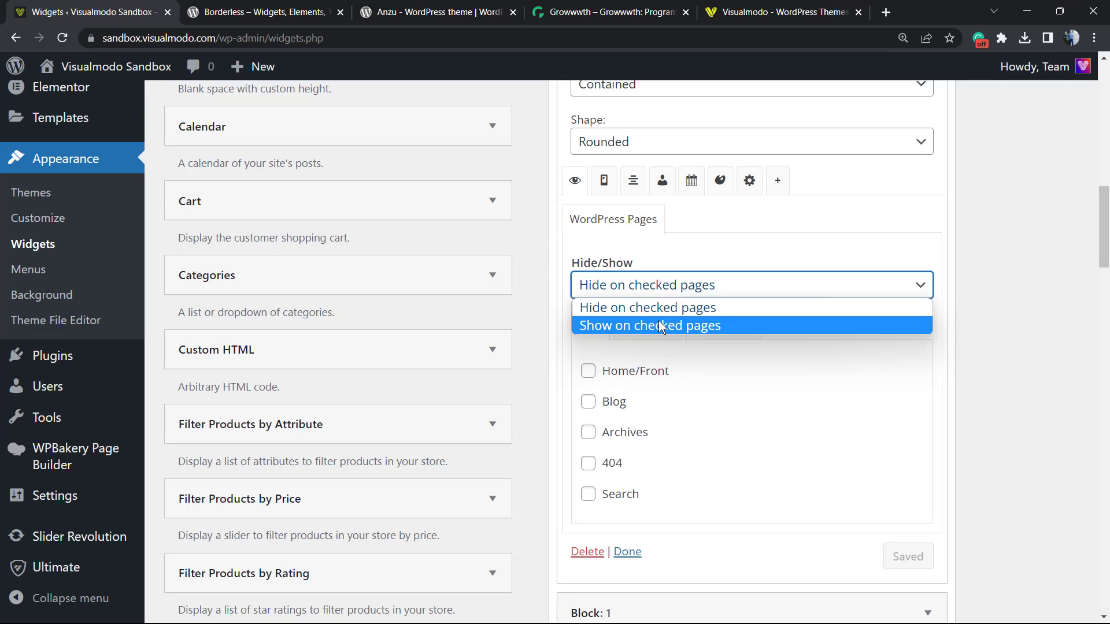
click(647, 307)
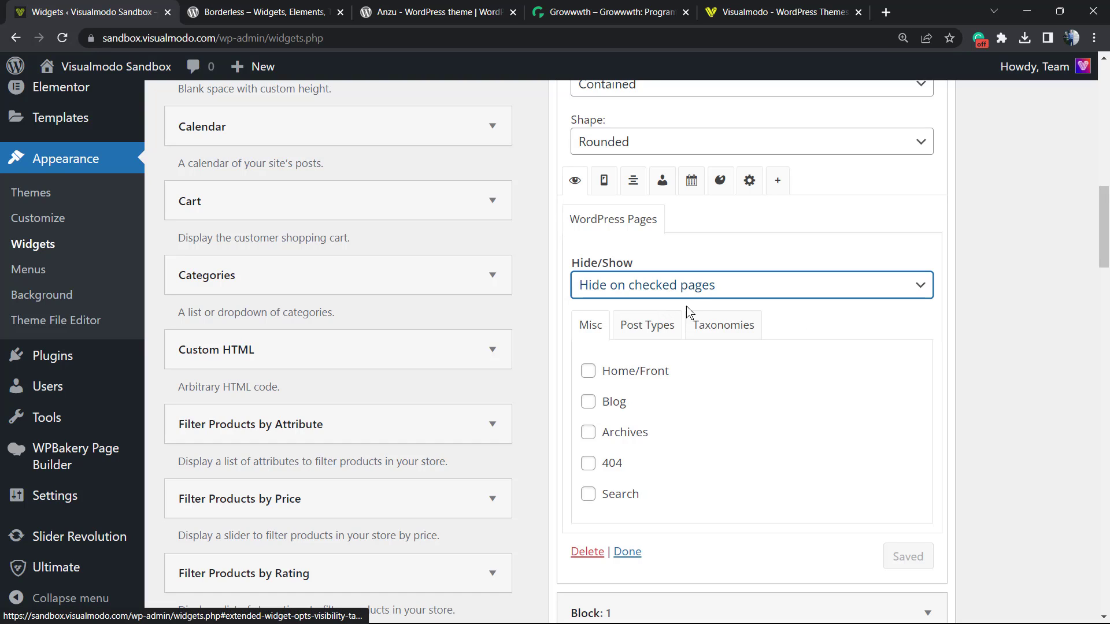
Tick Misc > Home/Front for hiding and save the search widget's visibility settings.
scroll(down, 3)
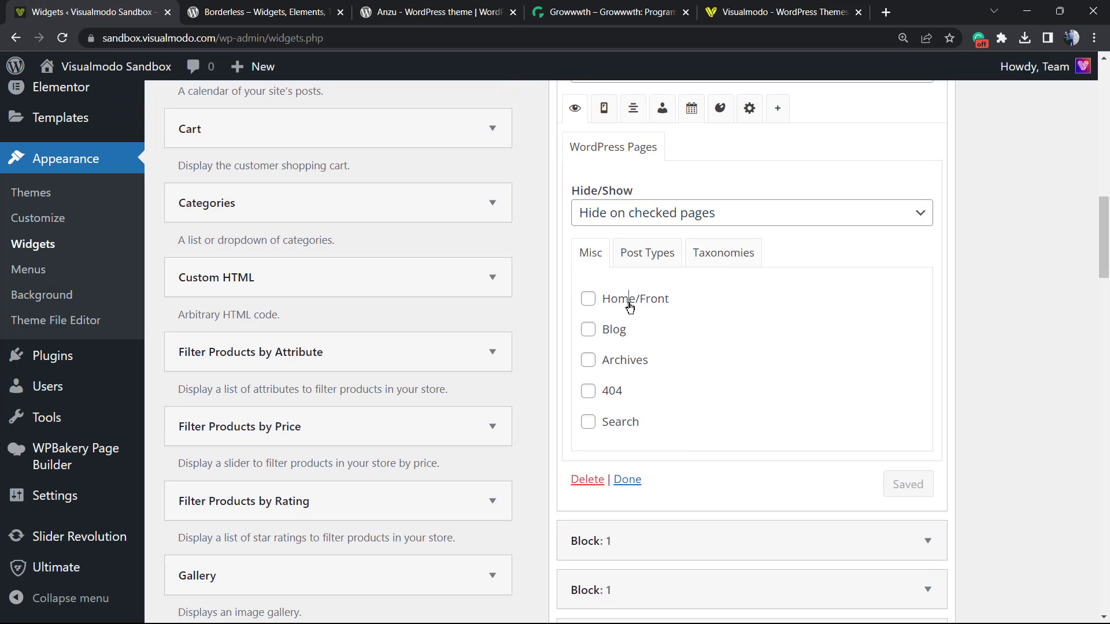
click(587, 298)
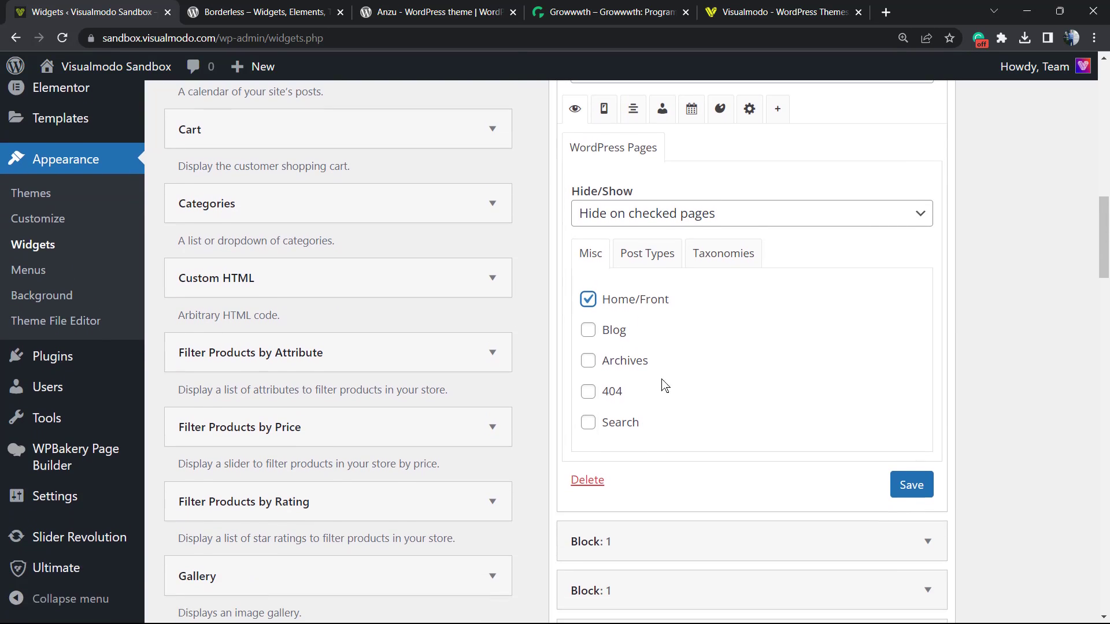
click(912, 485)
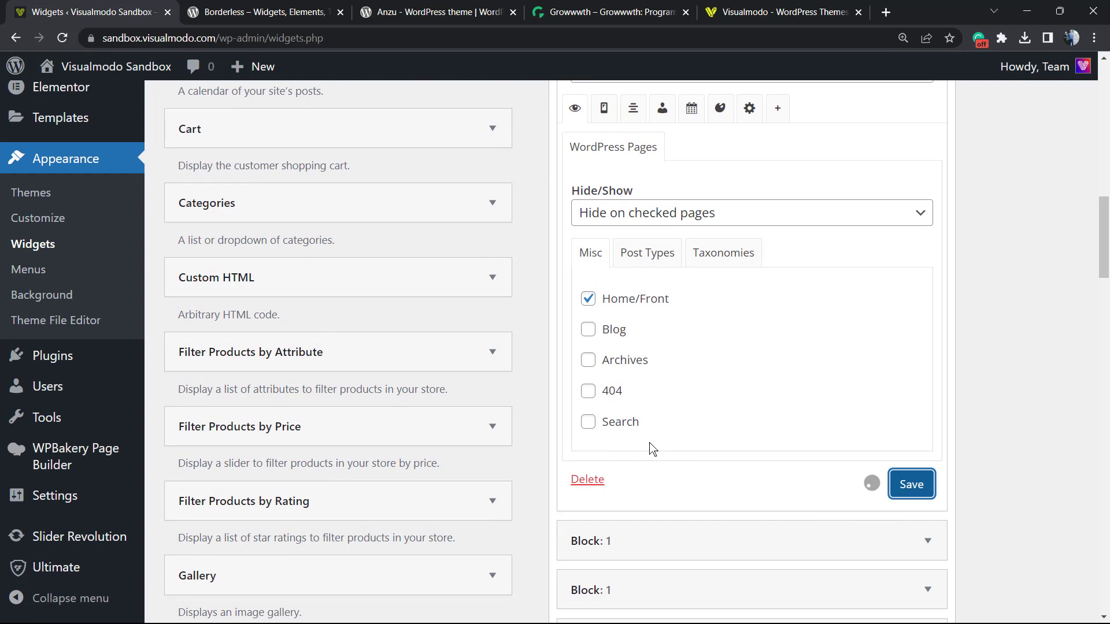
scroll(up, 3)
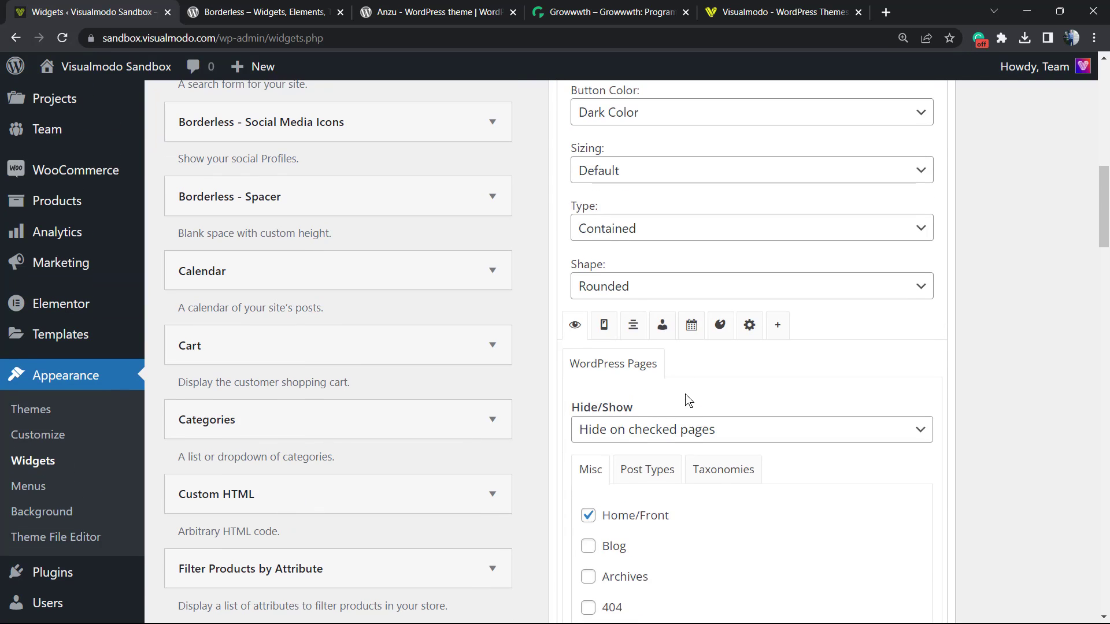
scroll(up, 3)
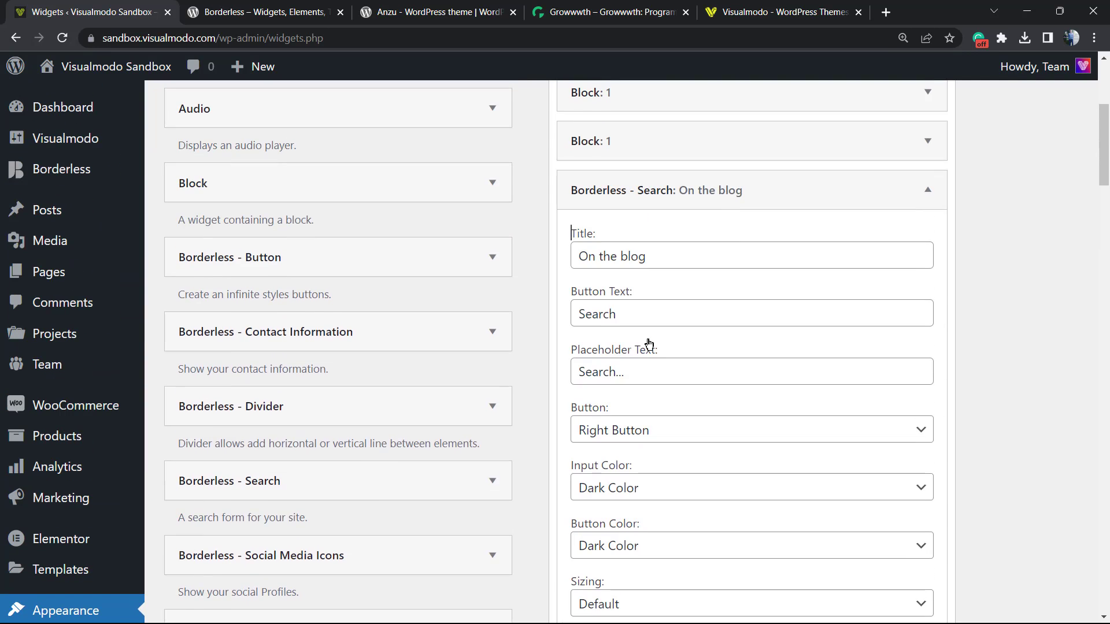
scroll(down, 3)
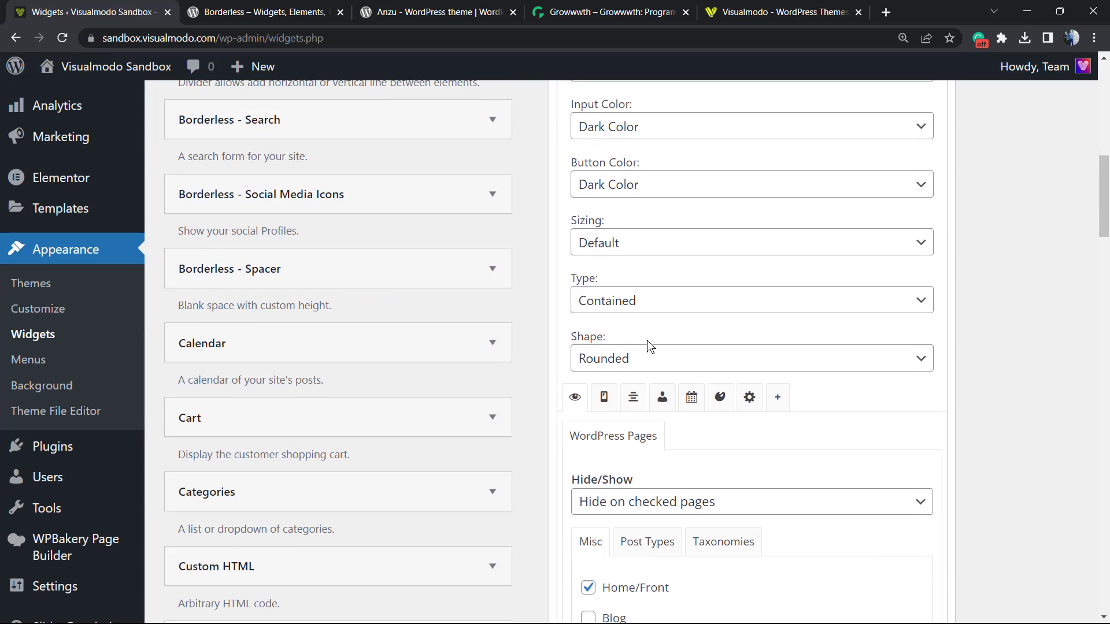
scroll(down, 3)
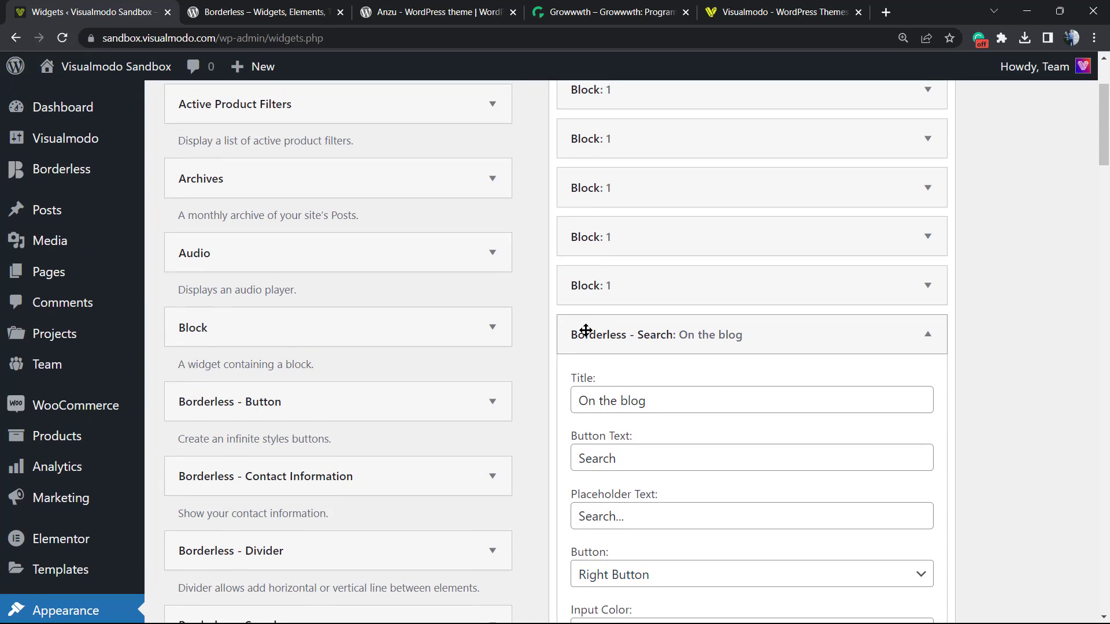
mouse_move(508, 310)
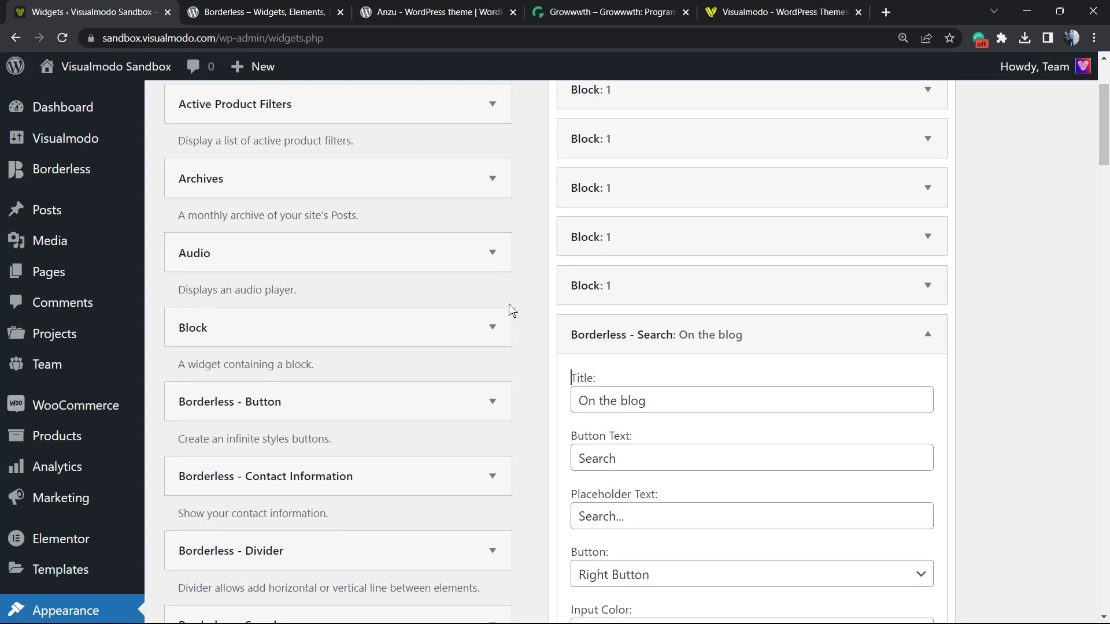
mouse_move(507, 317)
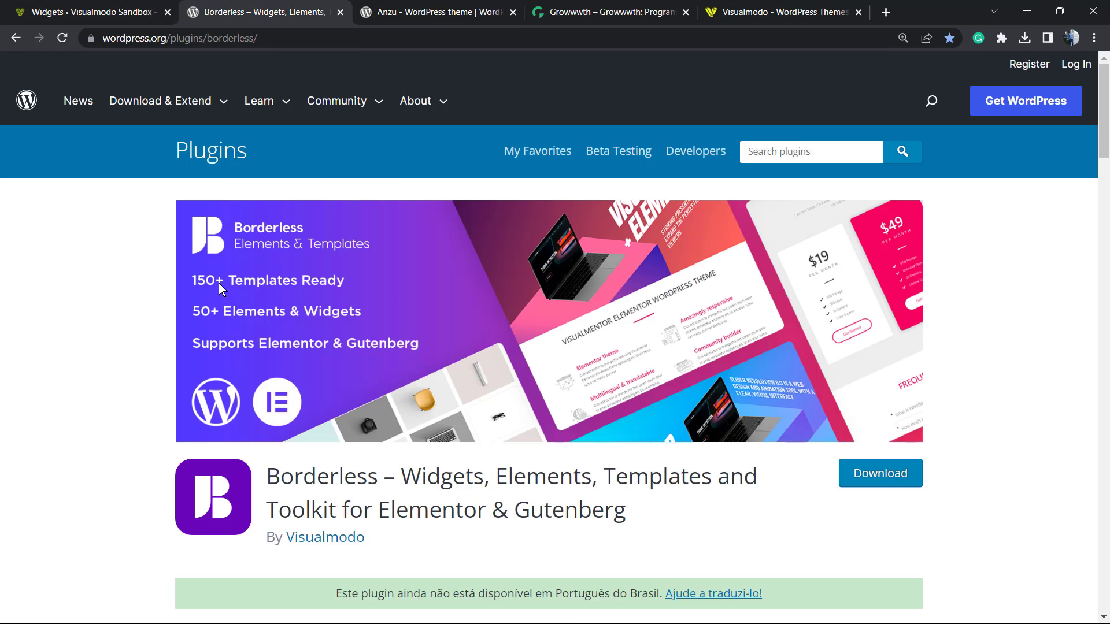
mouse_move(156, 350)
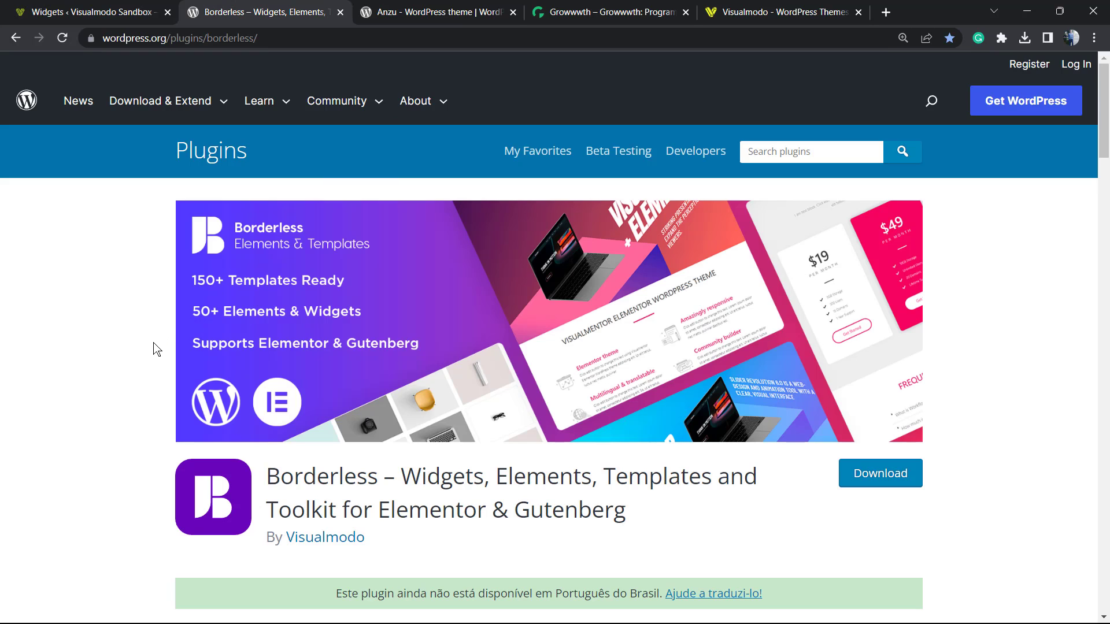
mouse_move(167, 438)
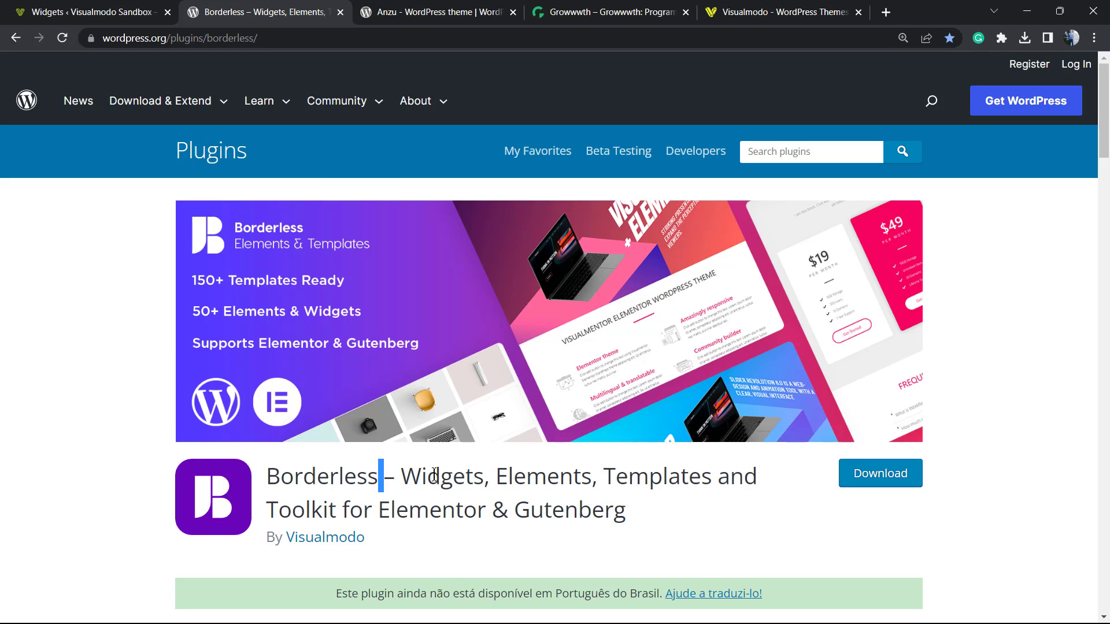
Highlight the word Borderless in the plugin title on its WordPress.org page.
double_click(442, 477)
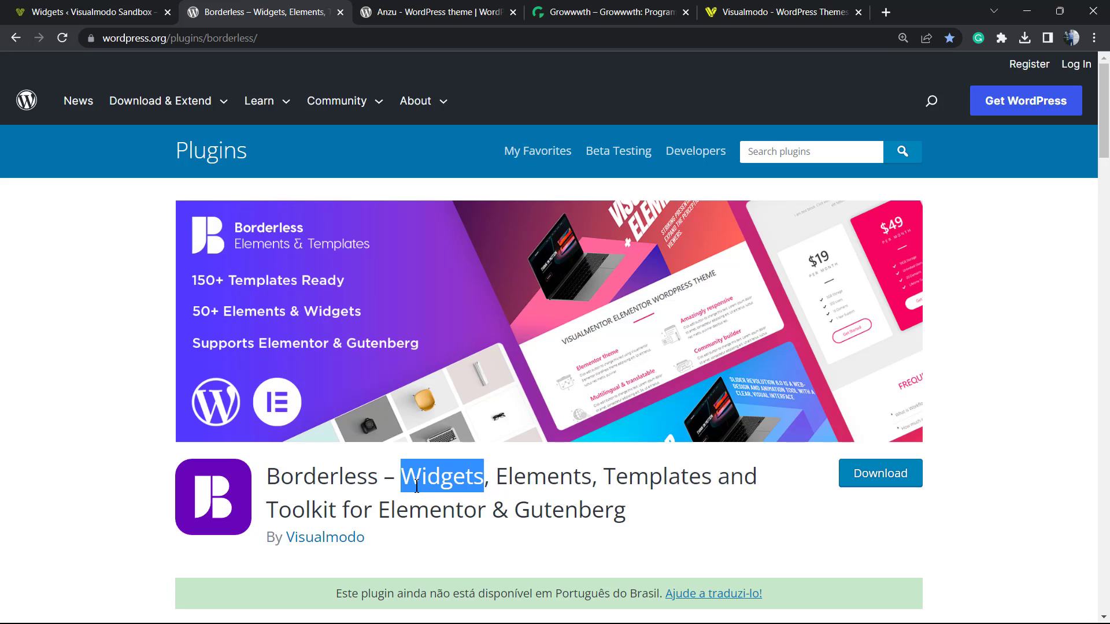
mouse_move(389, 414)
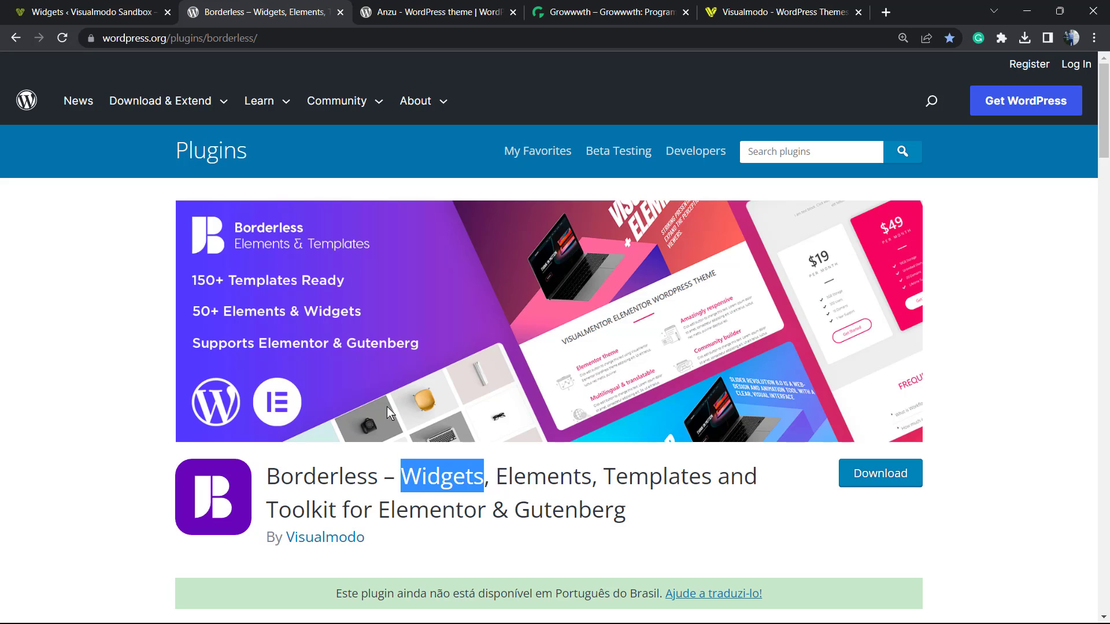
mouse_move(381, 422)
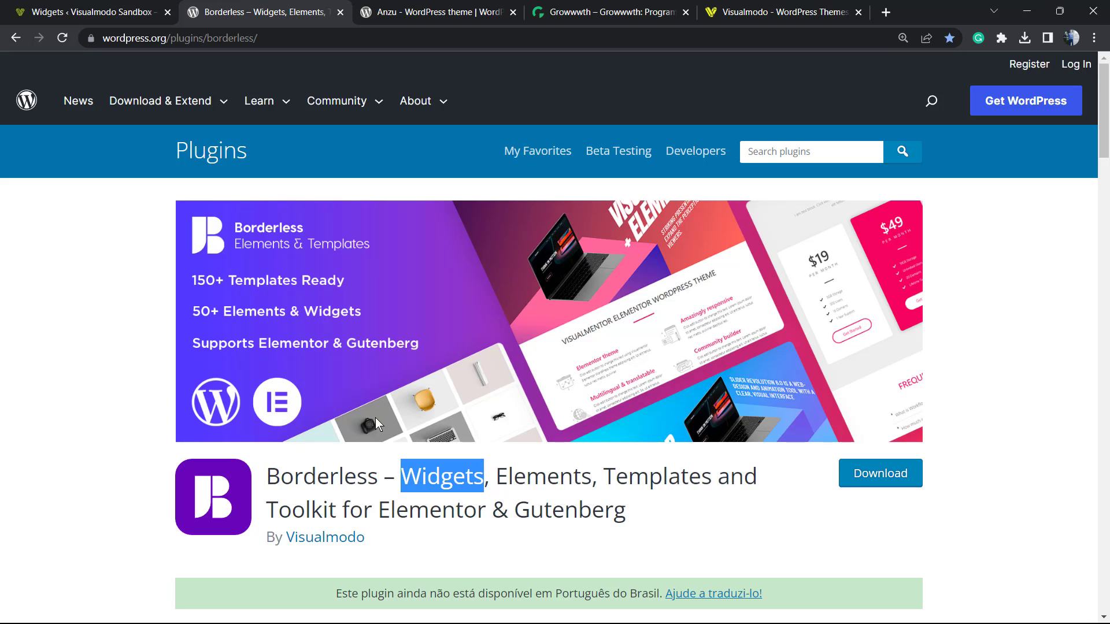
mouse_move(334, 437)
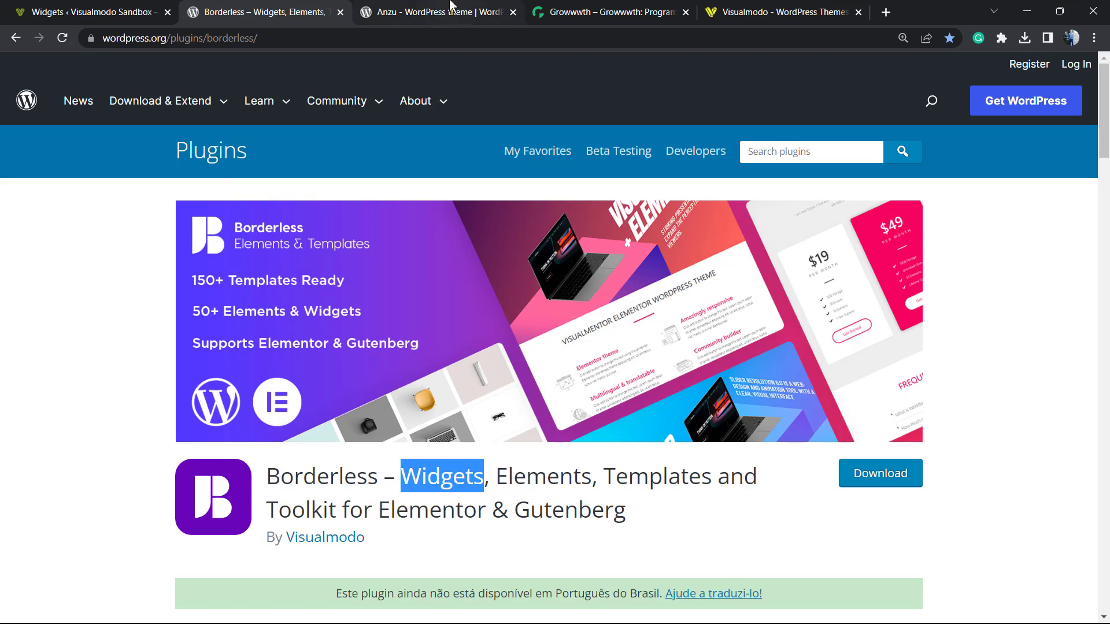
View the Anzu theme page, highlight the name 'Anzu', then move on to the Growwwth tab.
click(435, 12)
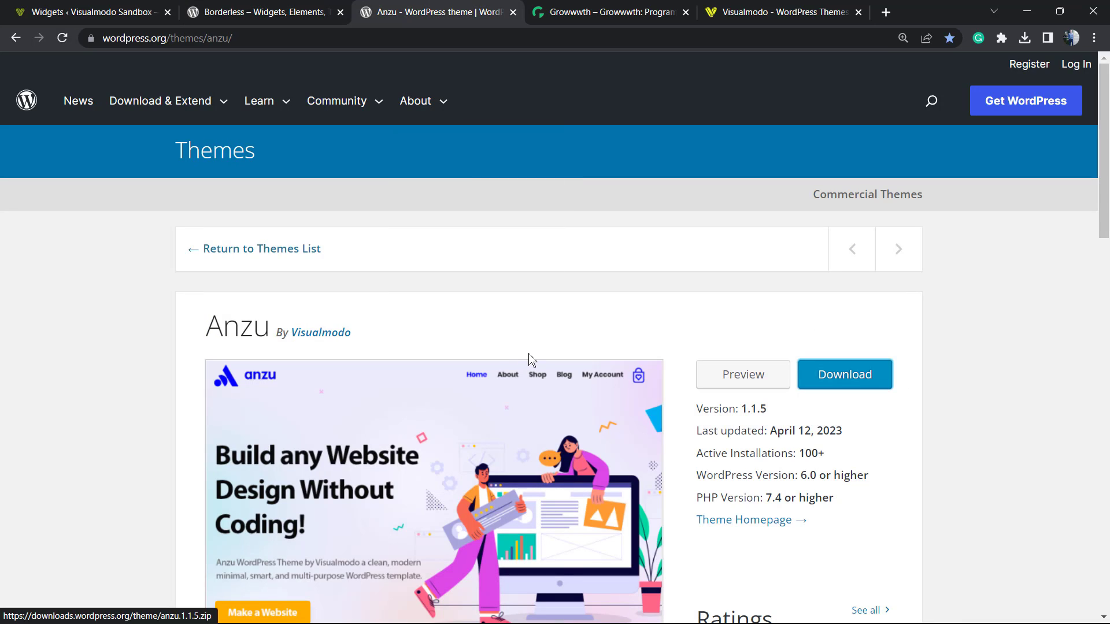
mouse_move(454, 320)
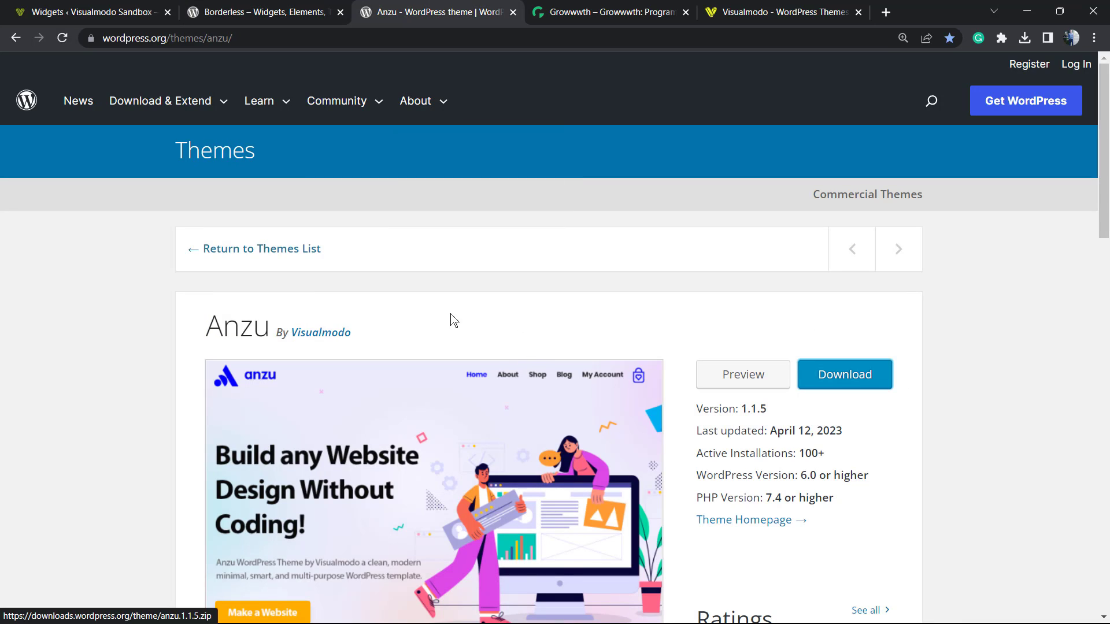
mouse_move(447, 310)
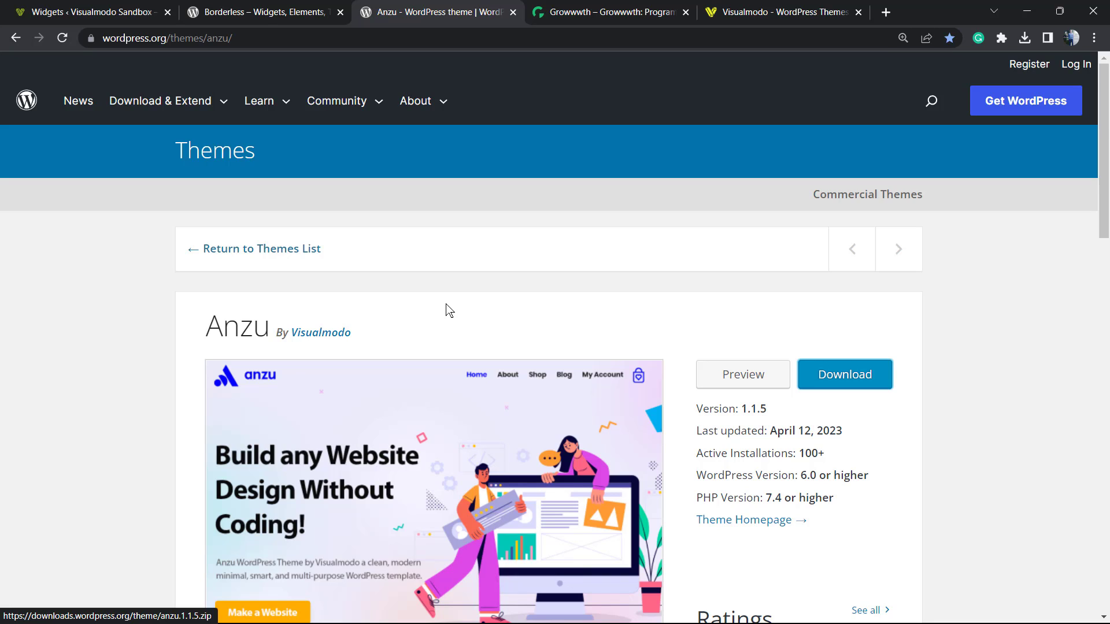
double_click(236, 326)
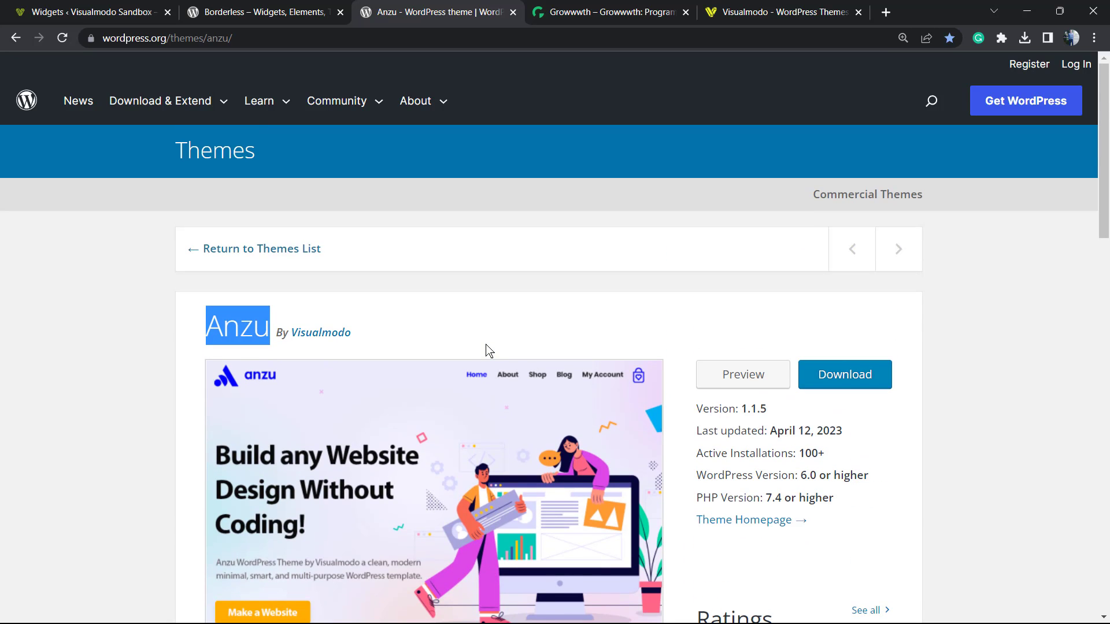
mouse_move(485, 354)
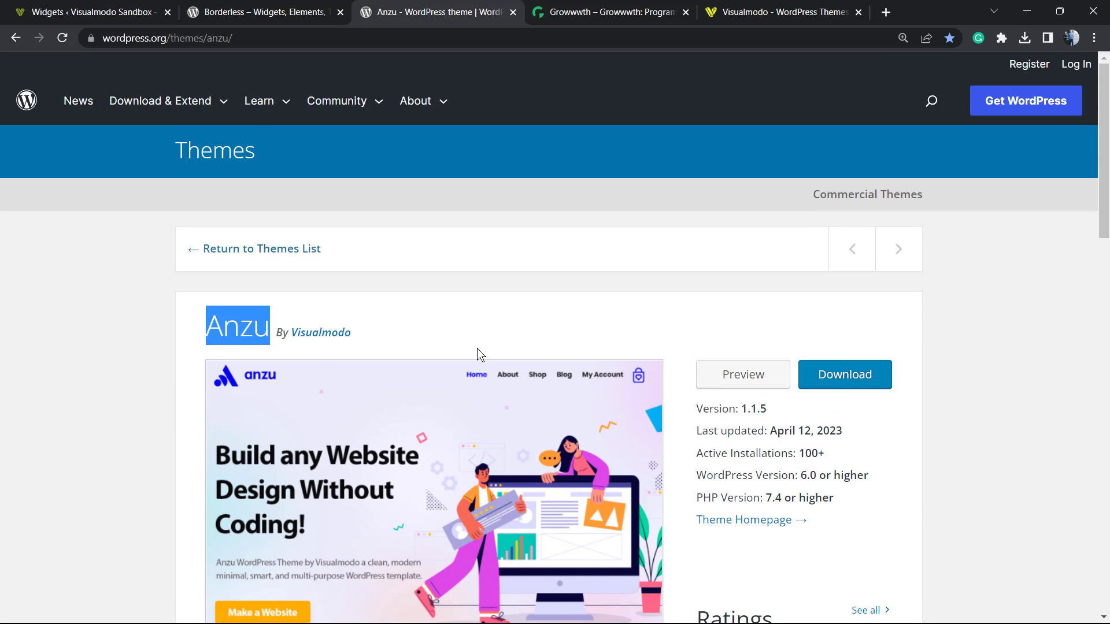
click(609, 13)
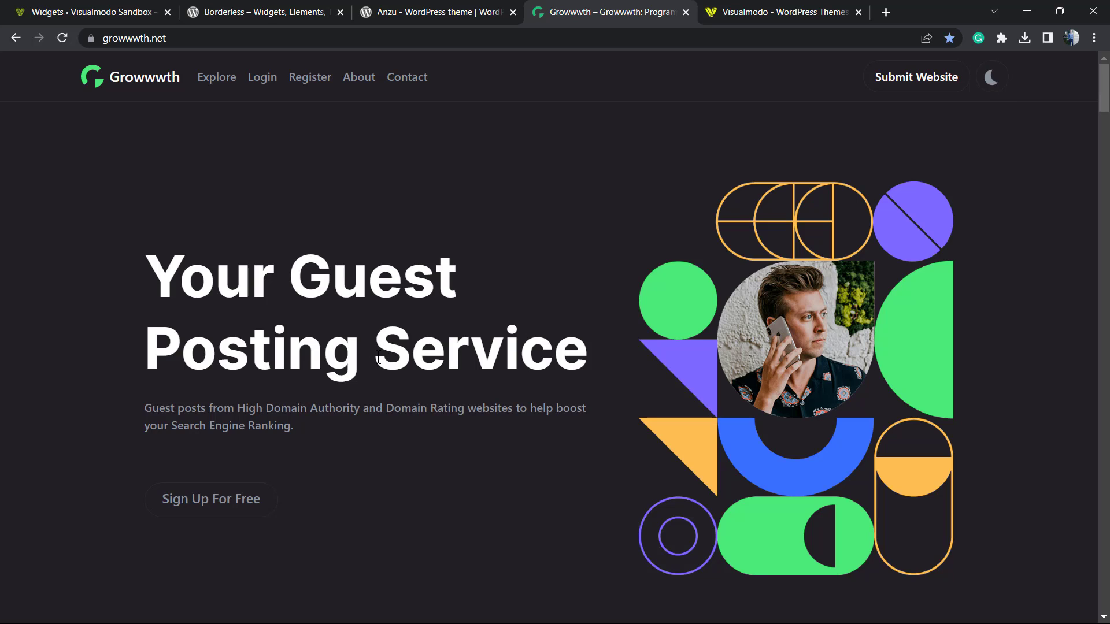
mouse_move(132, 138)
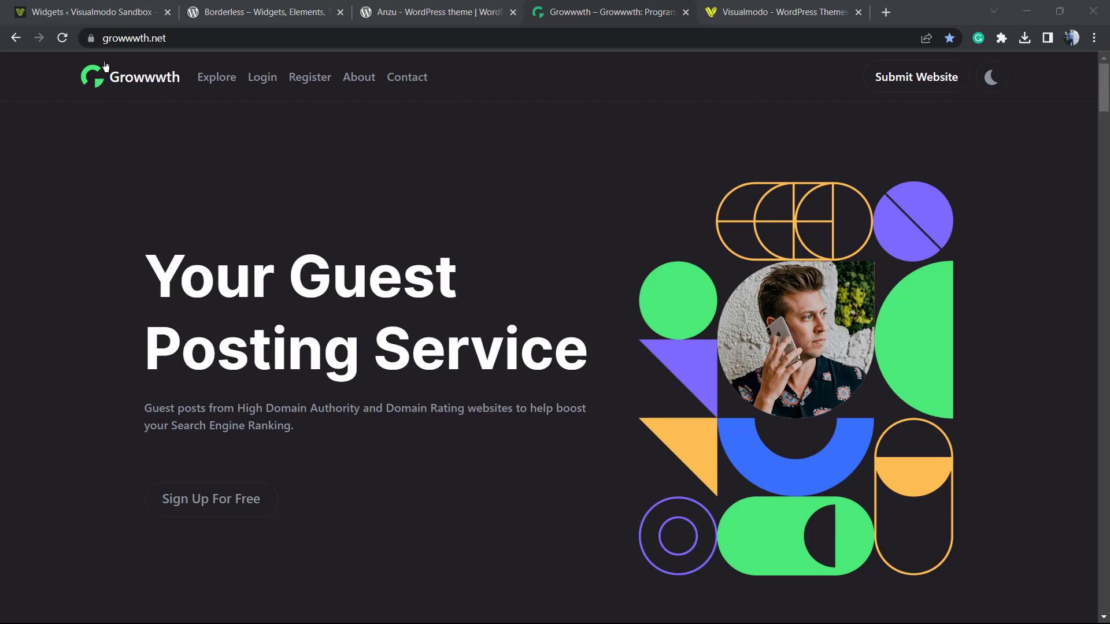
mouse_move(891, 96)
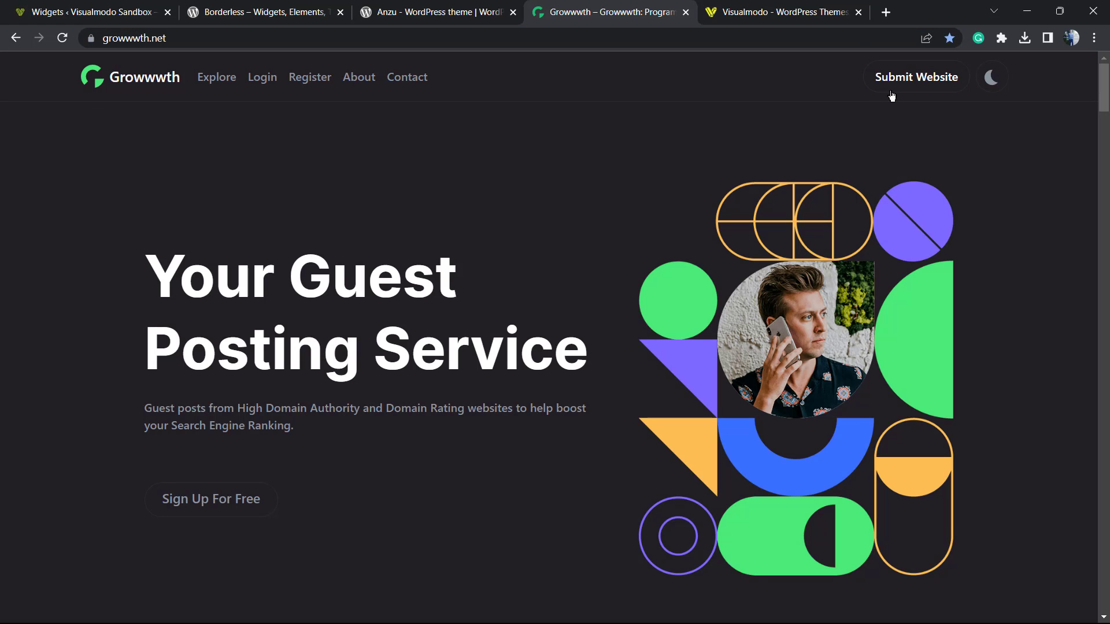
Scroll through Growwwth's listed partner websites, then switch to the Visualmodo site.
scroll(down, 3)
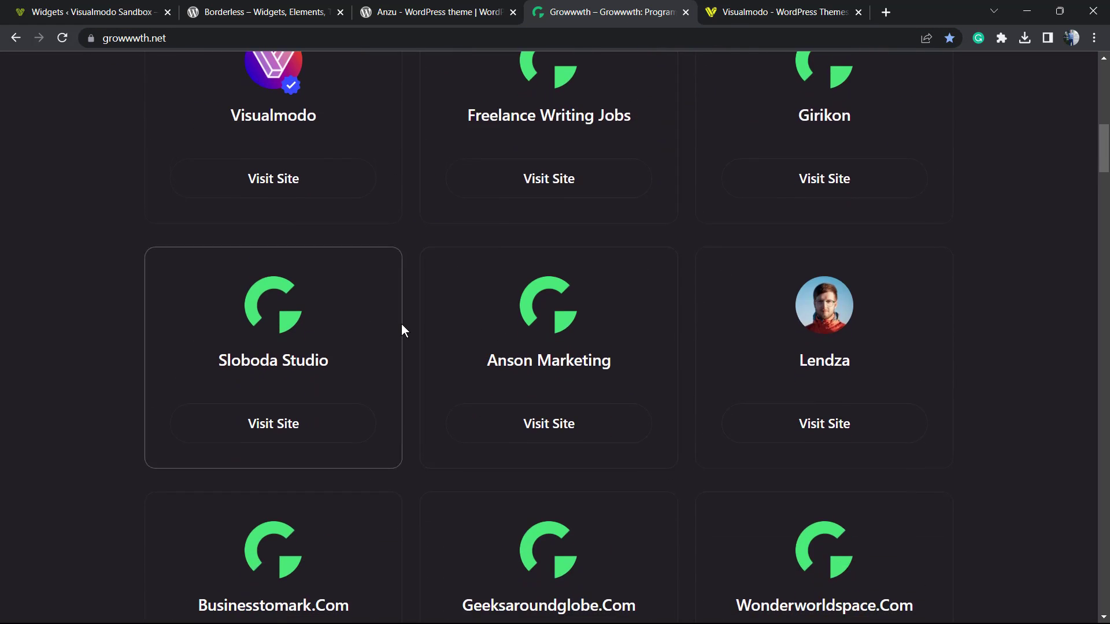
scroll(down, 3)
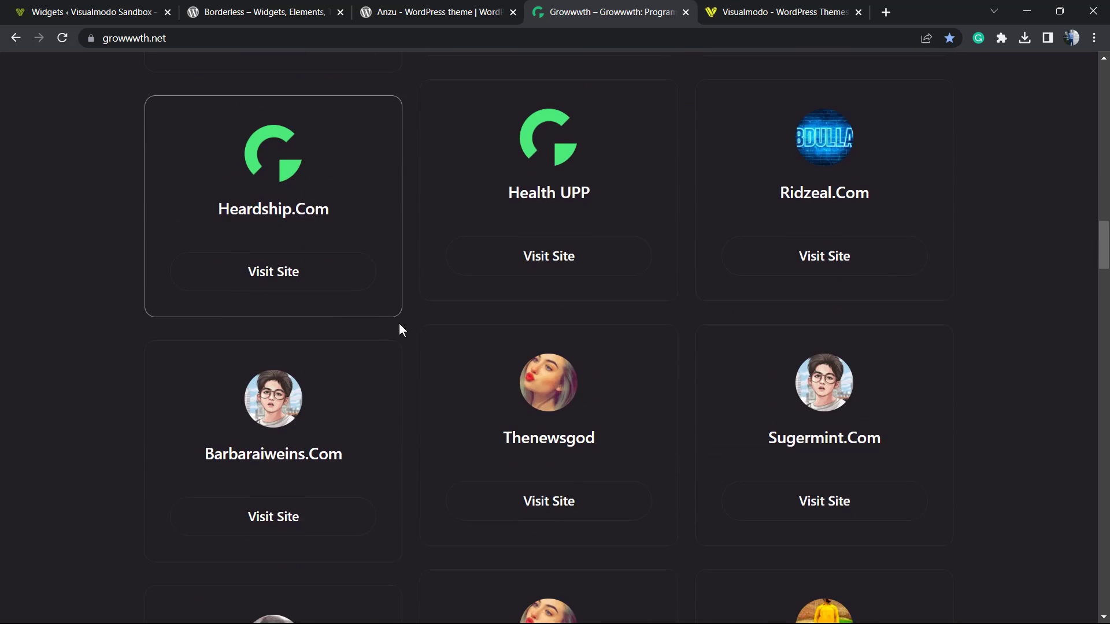
scroll(down, 3)
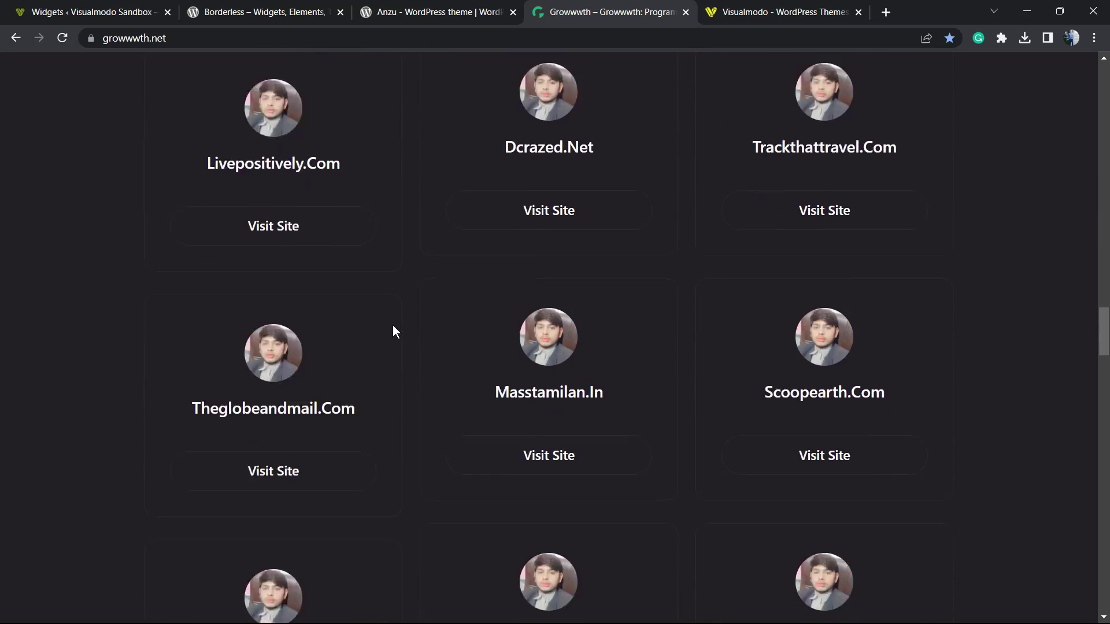
scroll(down, 3)
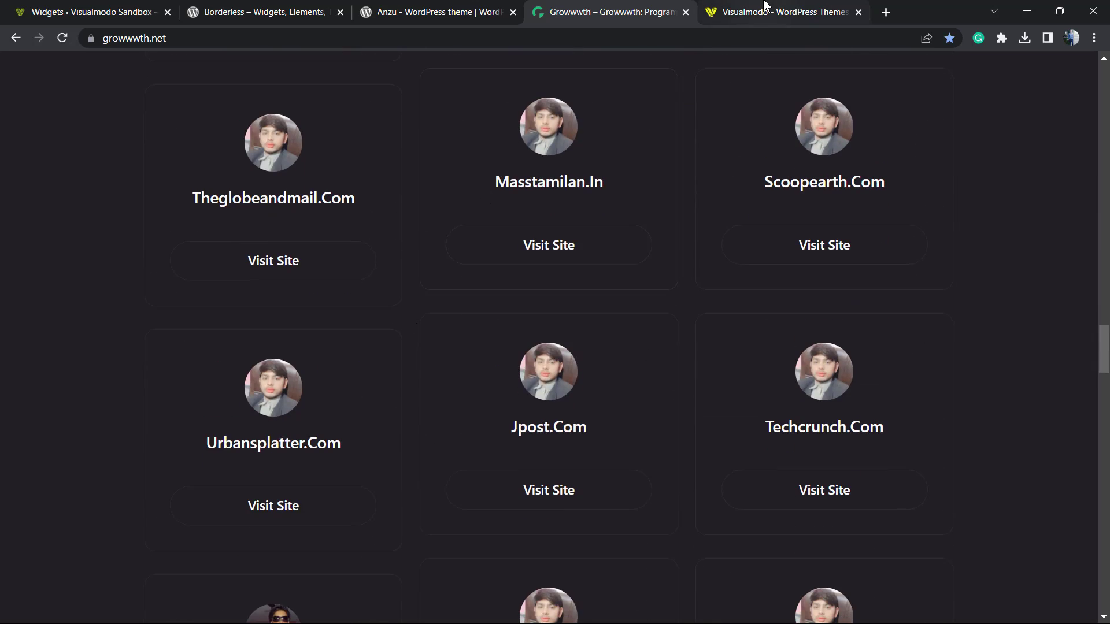
click(779, 12)
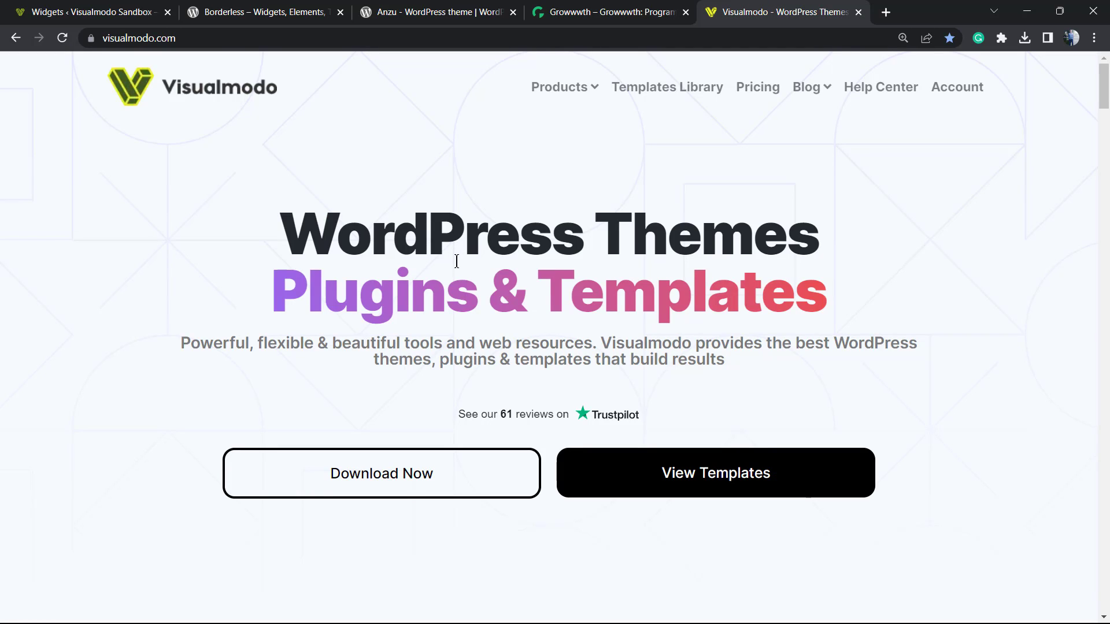
mouse_move(432, 261)
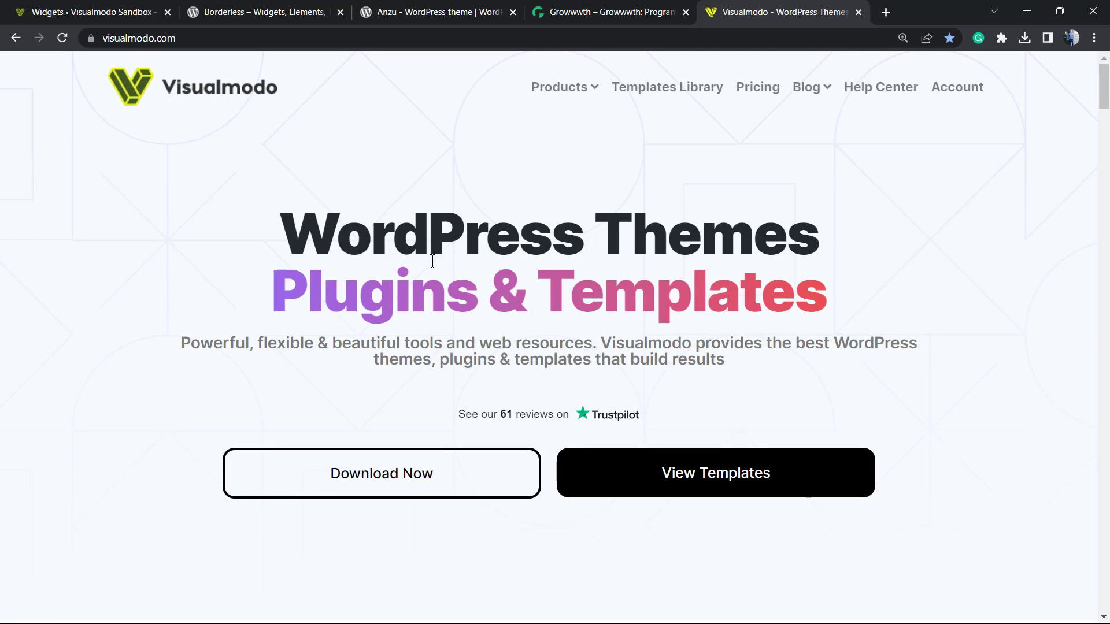
mouse_move(649, 92)
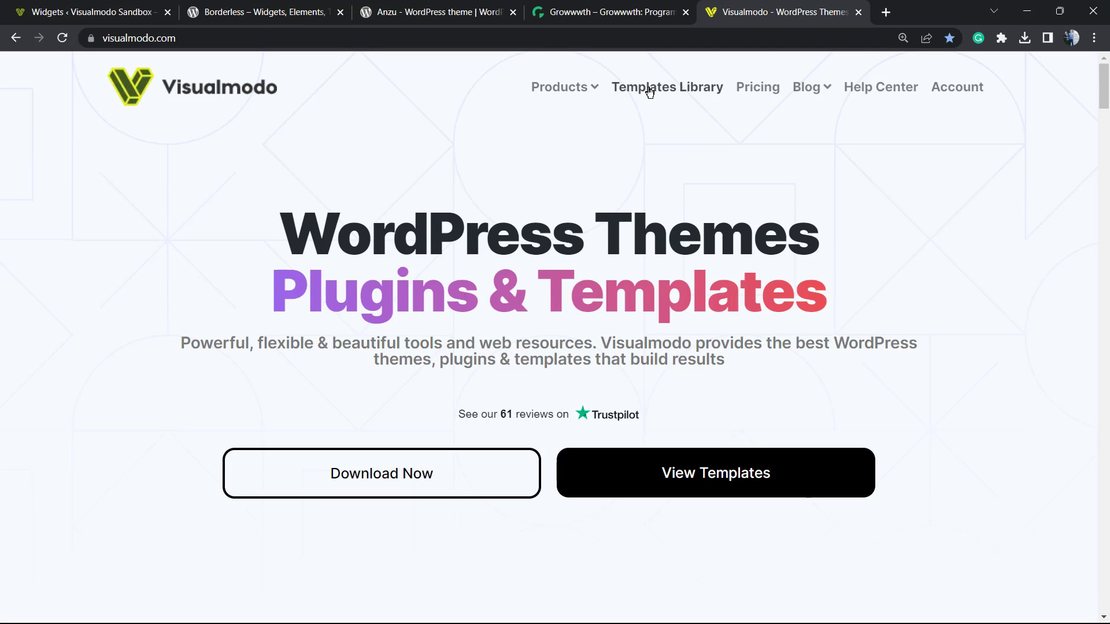
Browse Visualmodo's Templates Library through its many website templates.
click(666, 86)
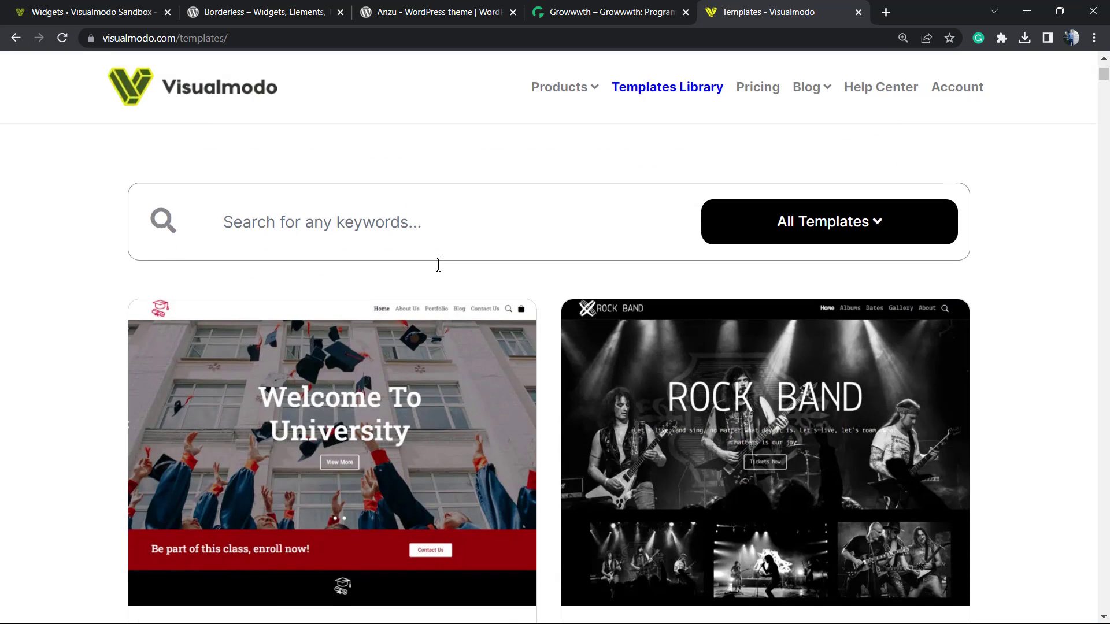
scroll(down, 3)
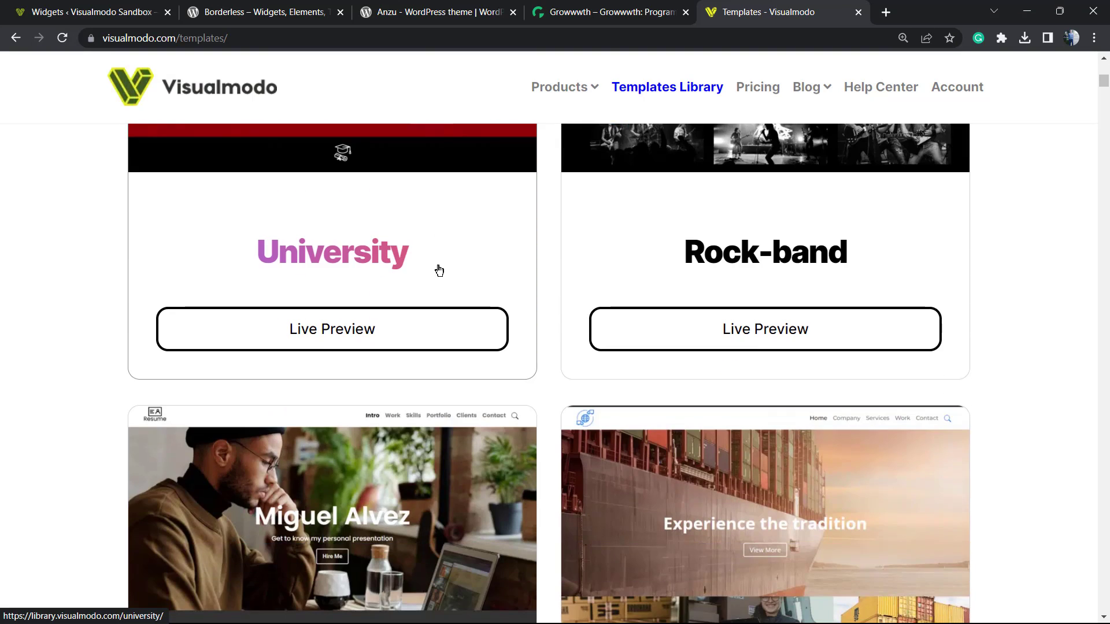
scroll(down, 3)
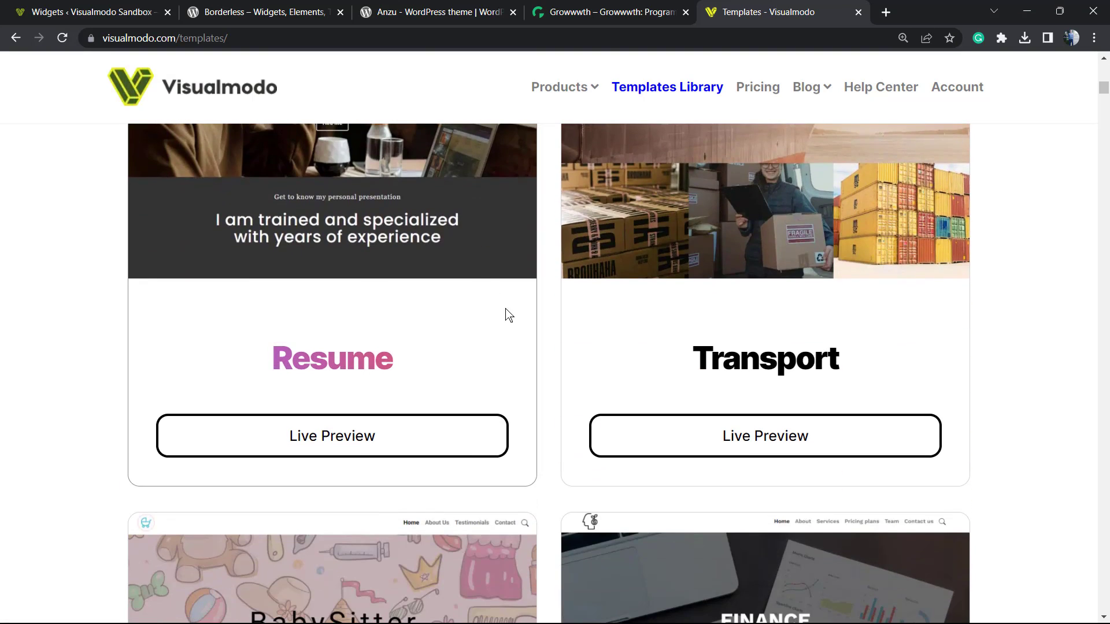
scroll(down, 3)
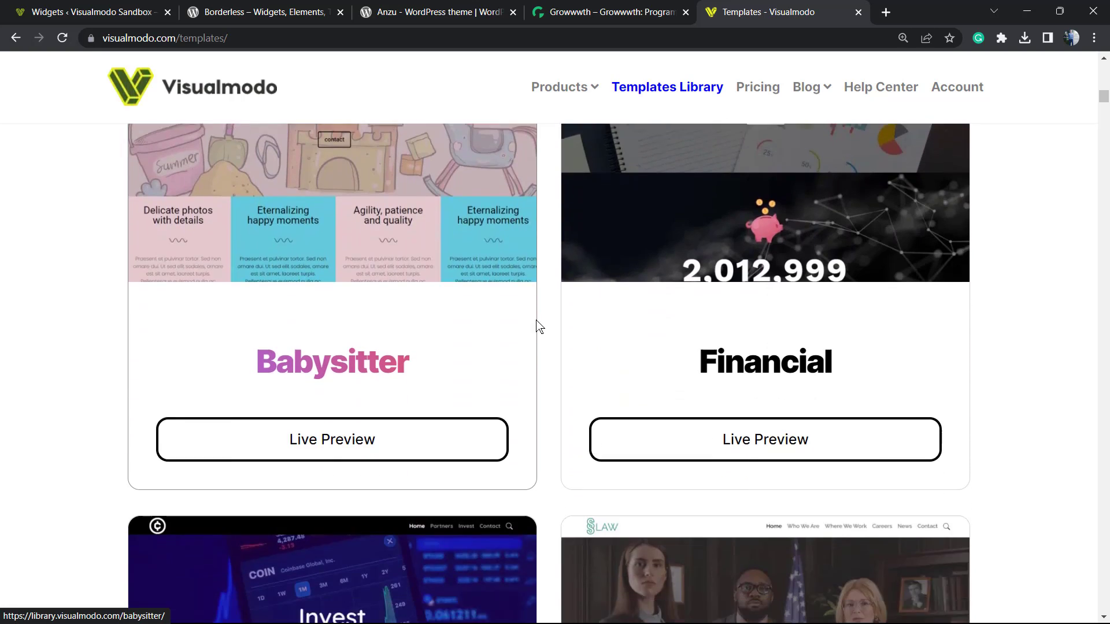
scroll(down, 3)
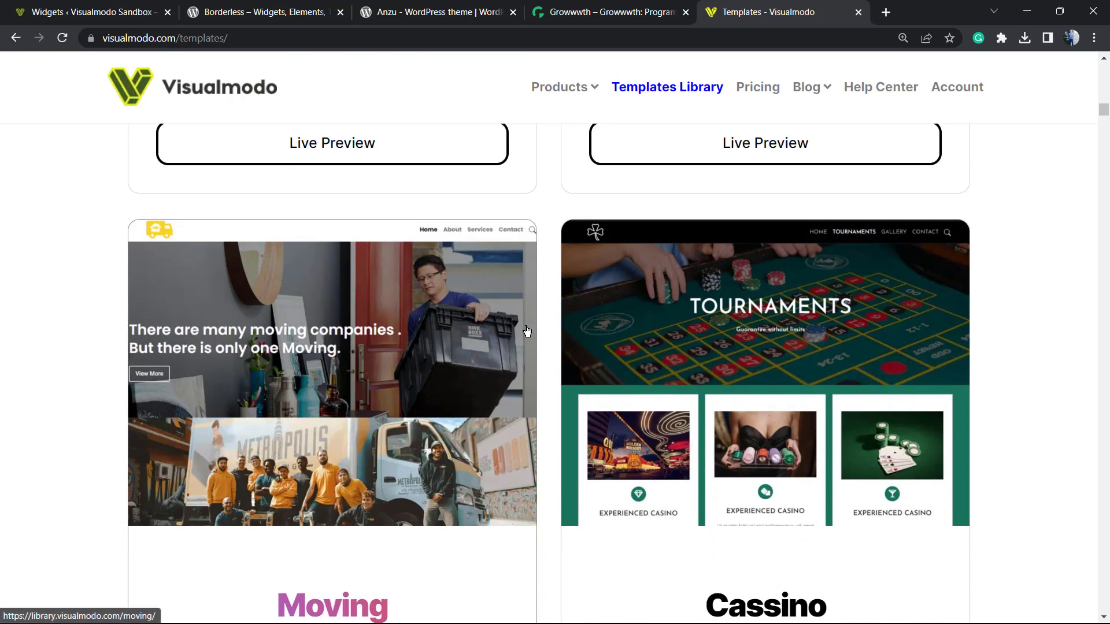
scroll(down, 3)
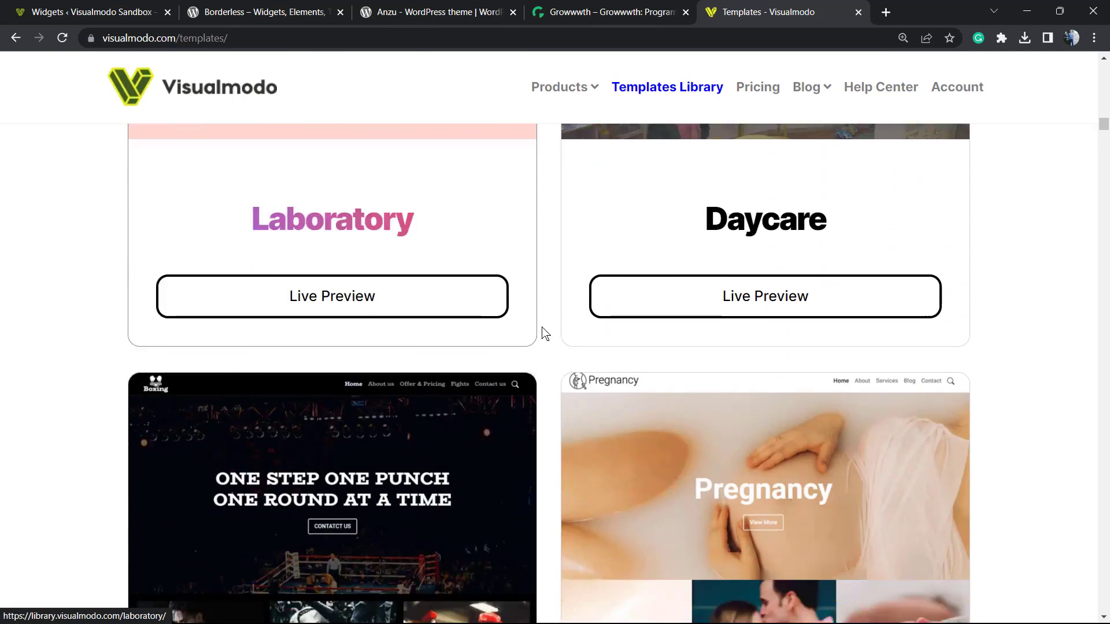
scroll(down, 3)
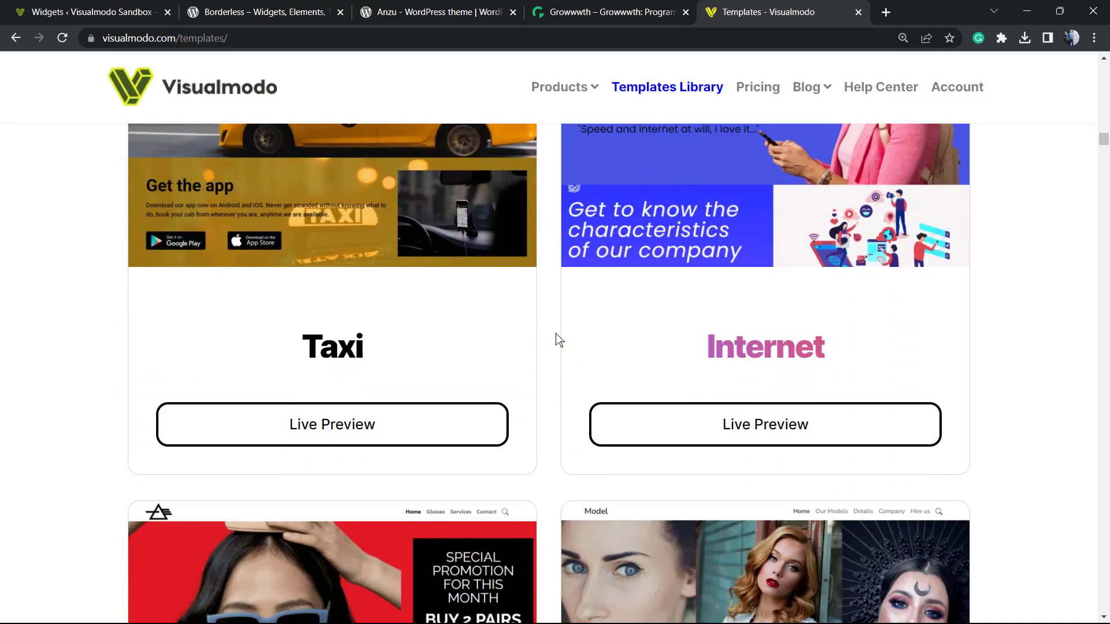
scroll(down, 3)
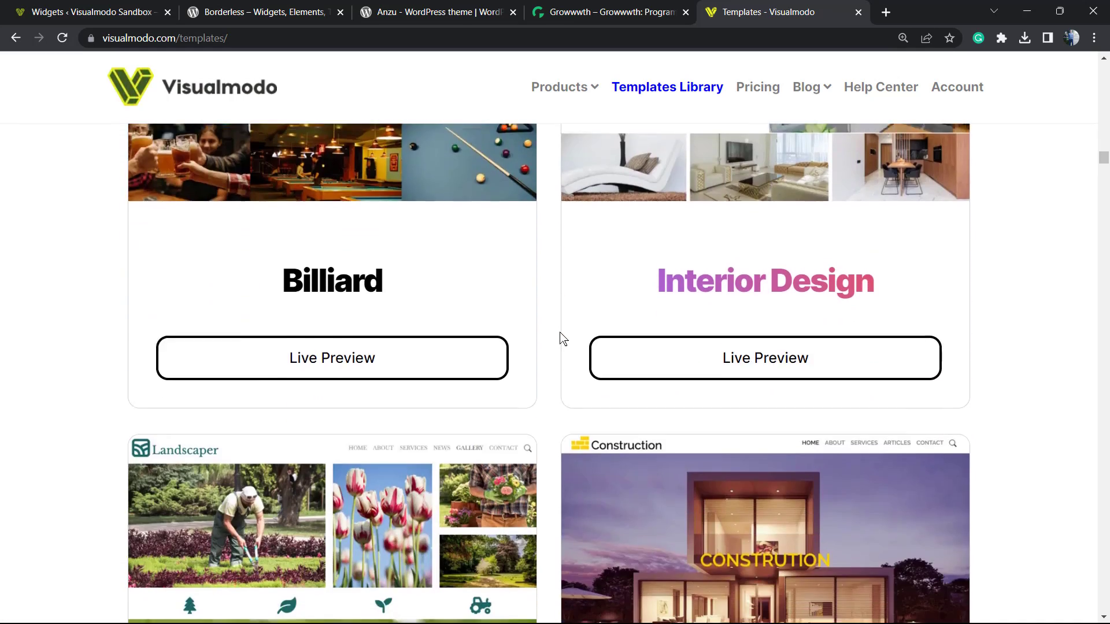
scroll(down, 3)
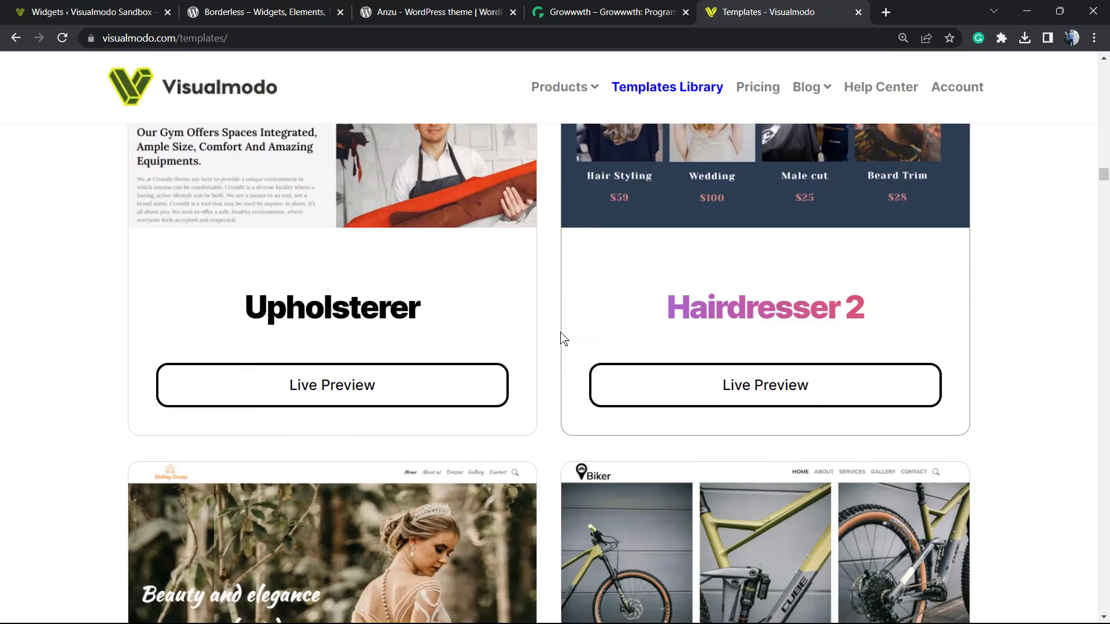
scroll(down, 3)
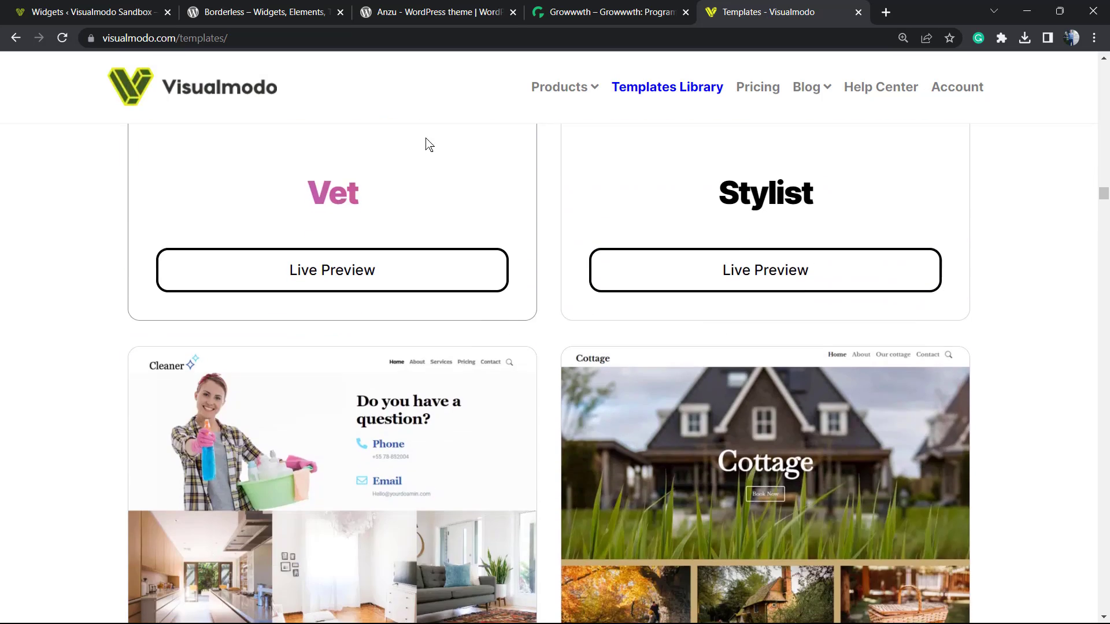